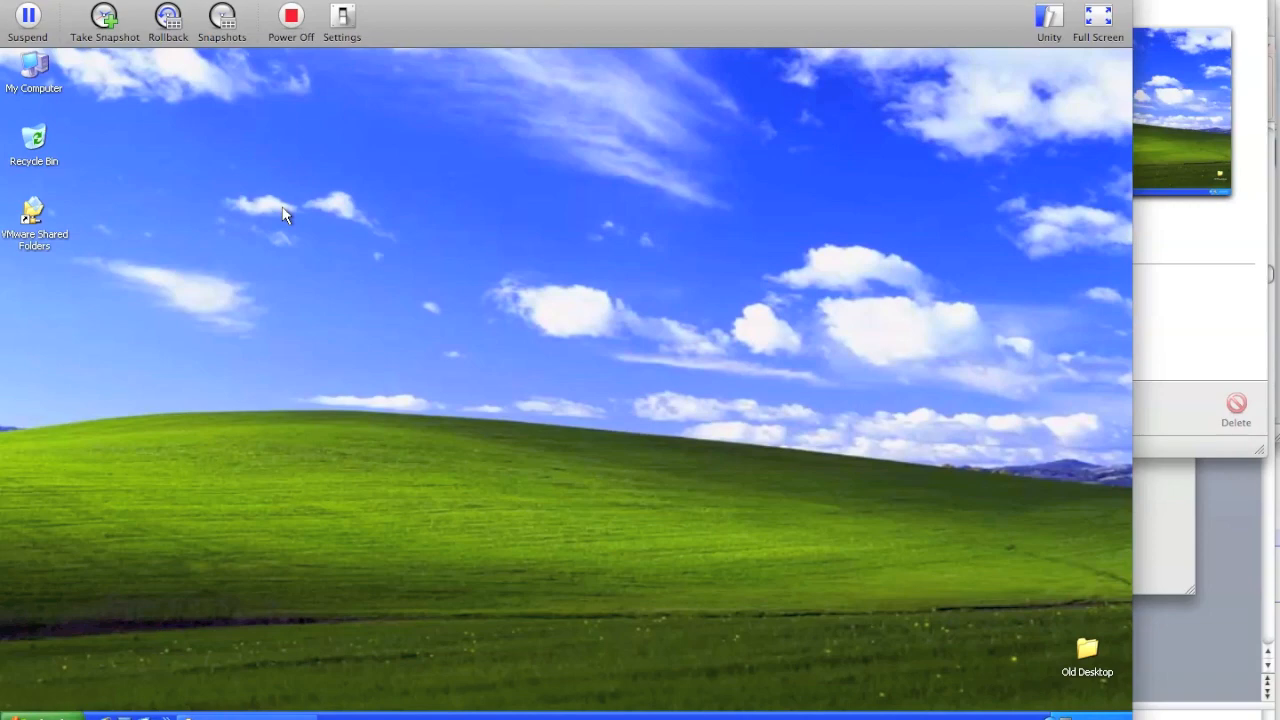
mouse_move(270, 304)
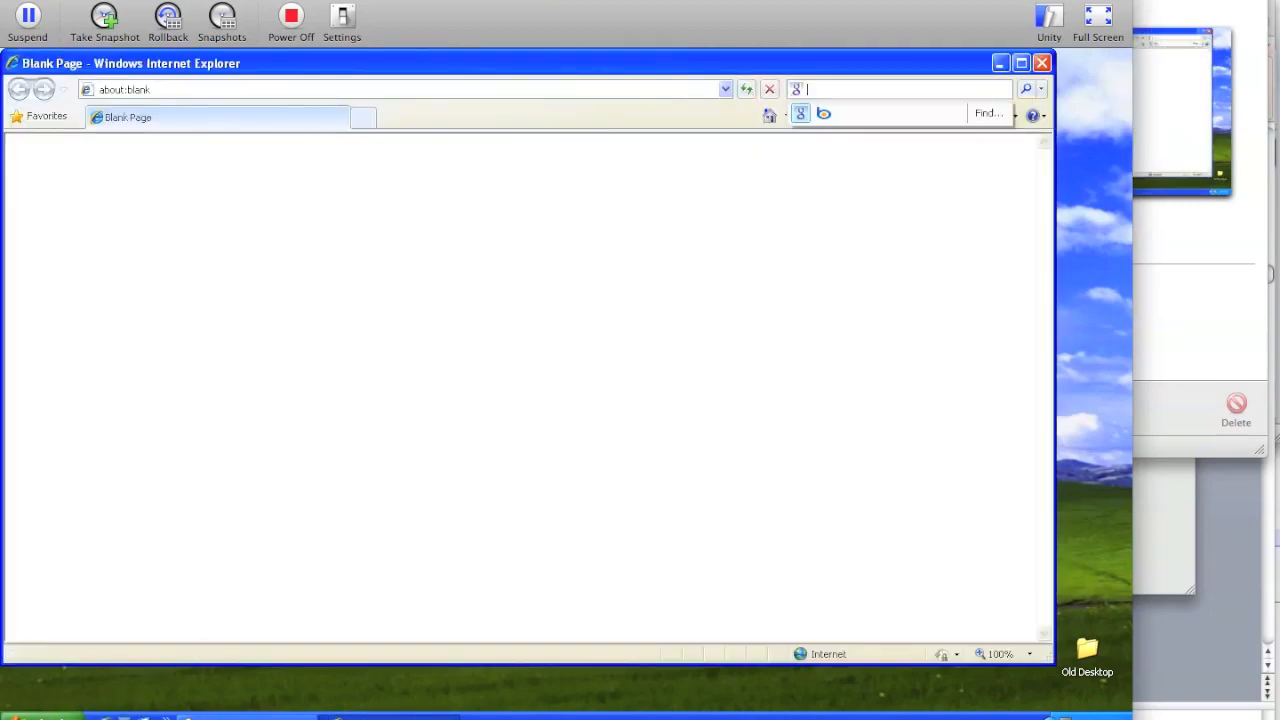
mouse_move(900, 88)
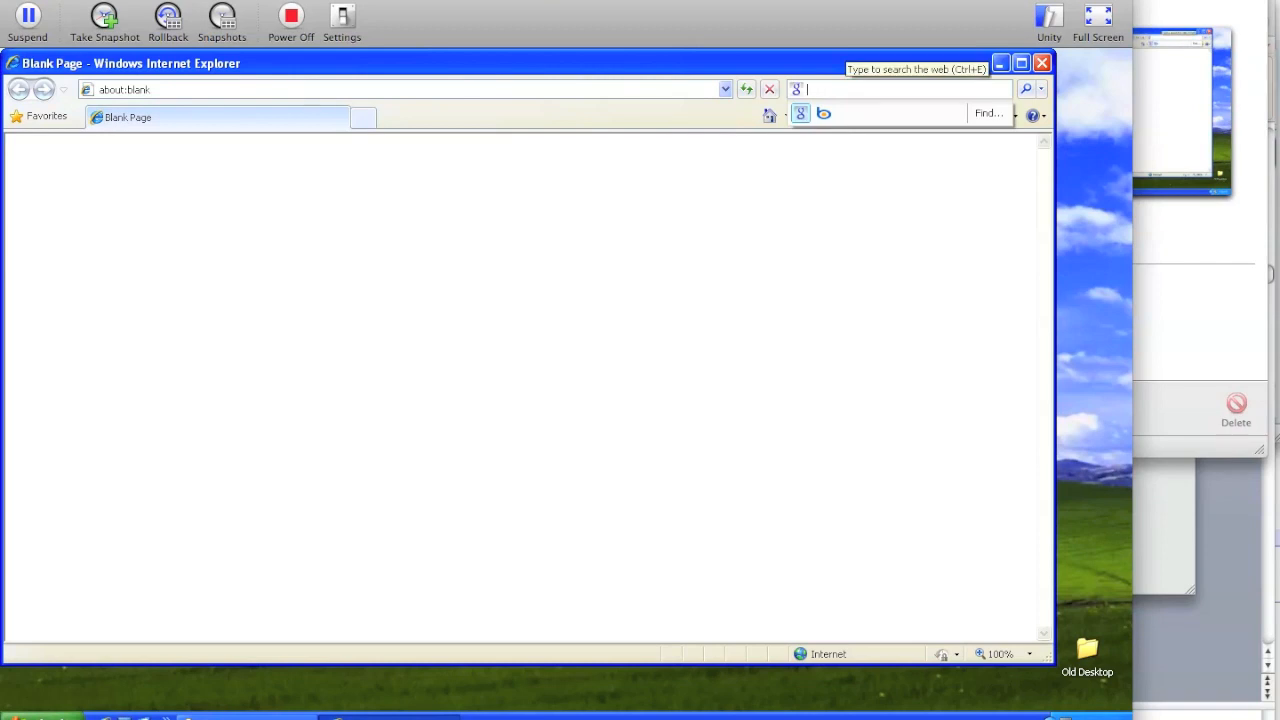
Step: Search 'mysql server download windows' and go to the MySQL Community Server 5.5.24 download page
type("mysql server download windows")
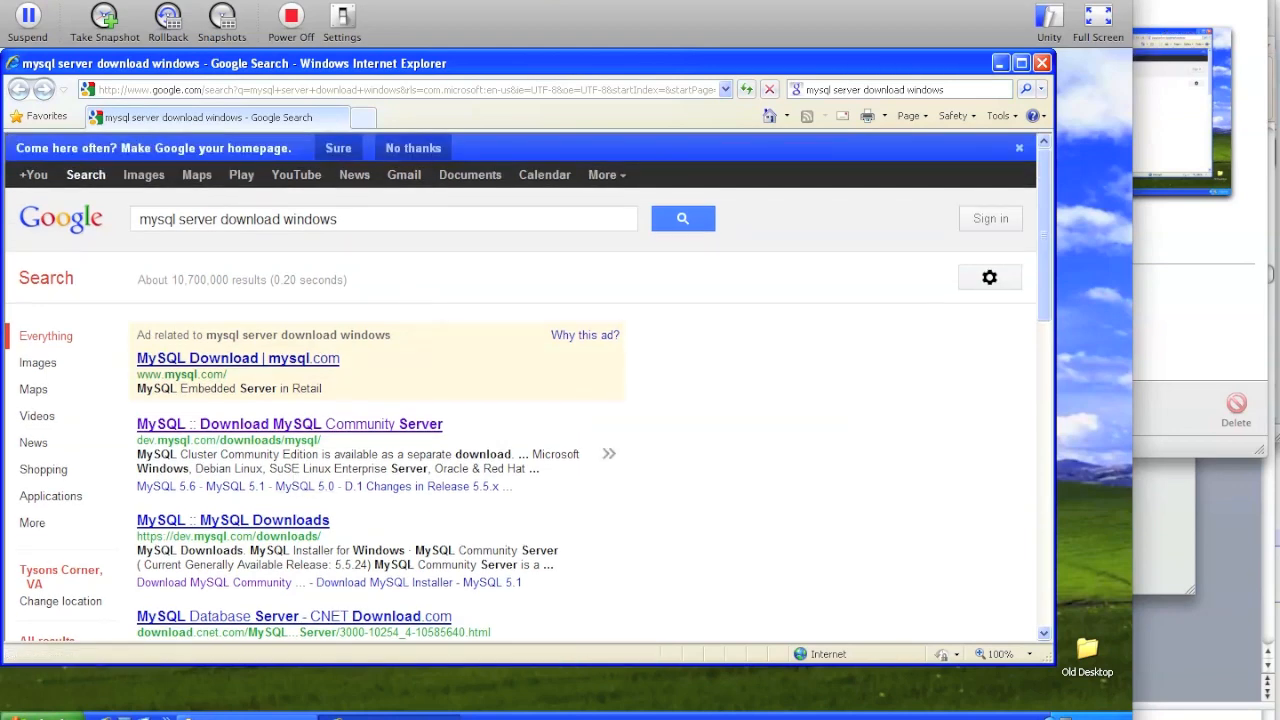
left_click(288, 424)
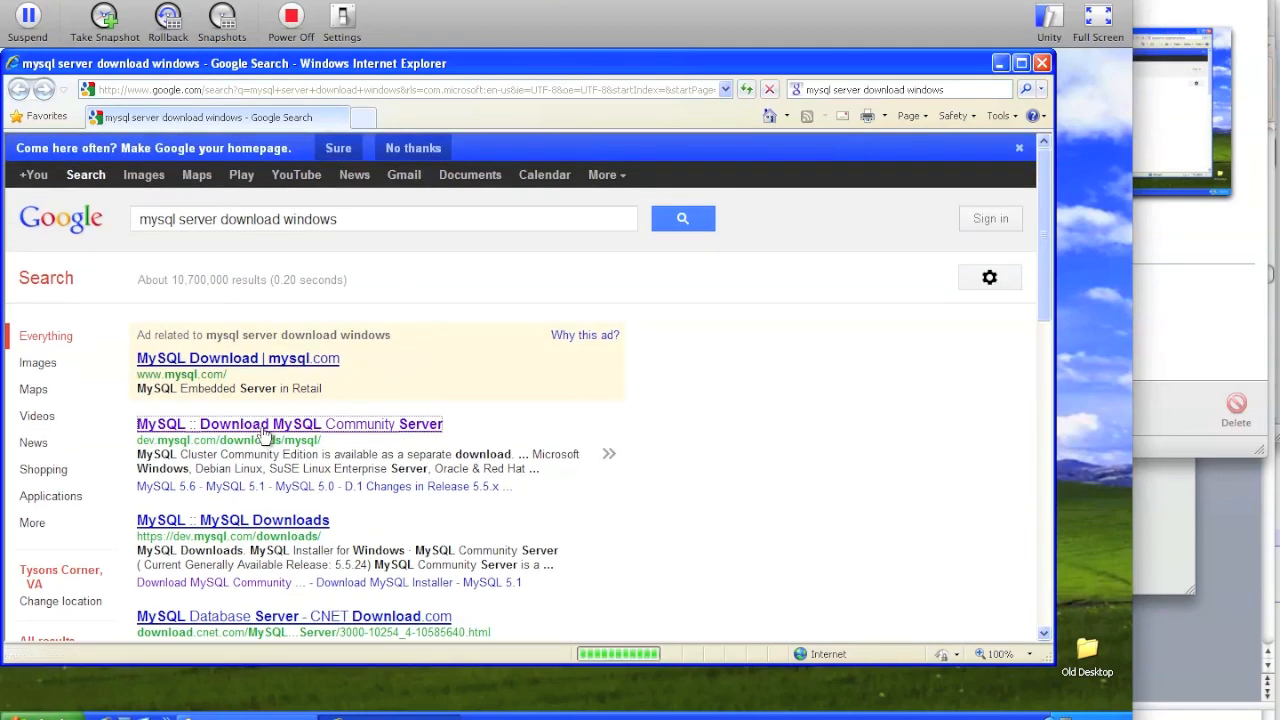
left_click(288, 424)
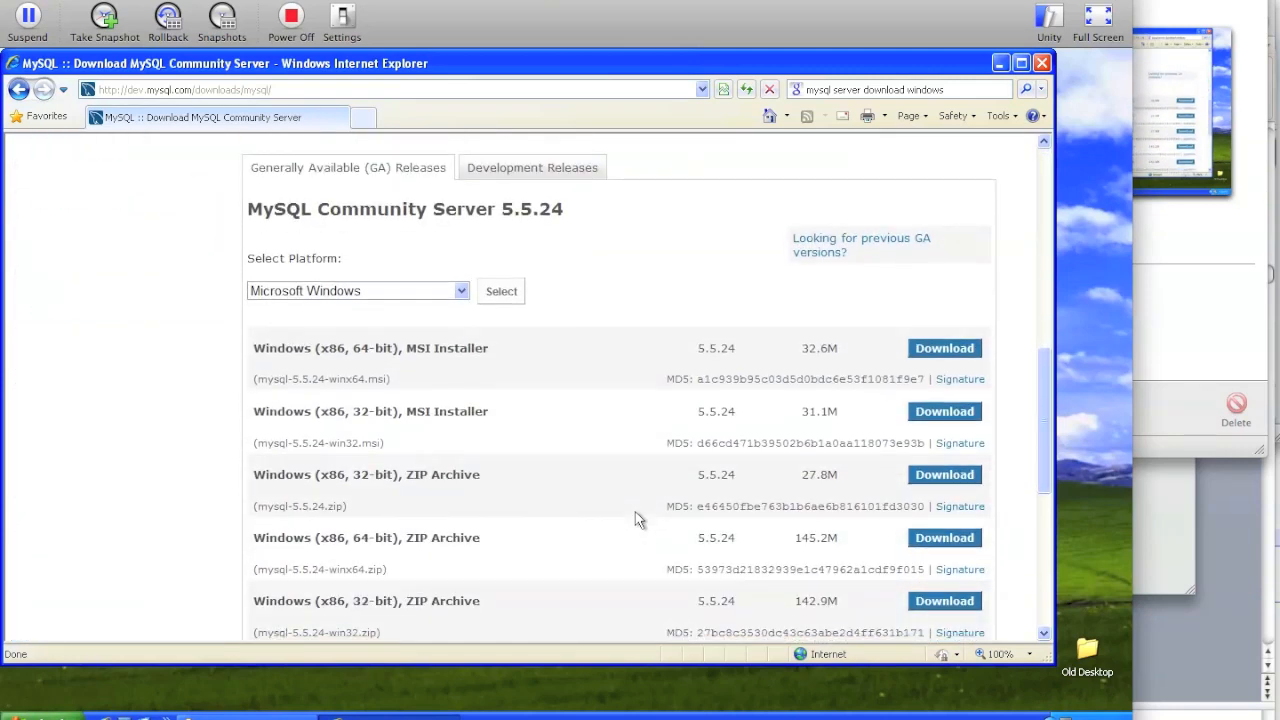
mouse_move(944, 412)
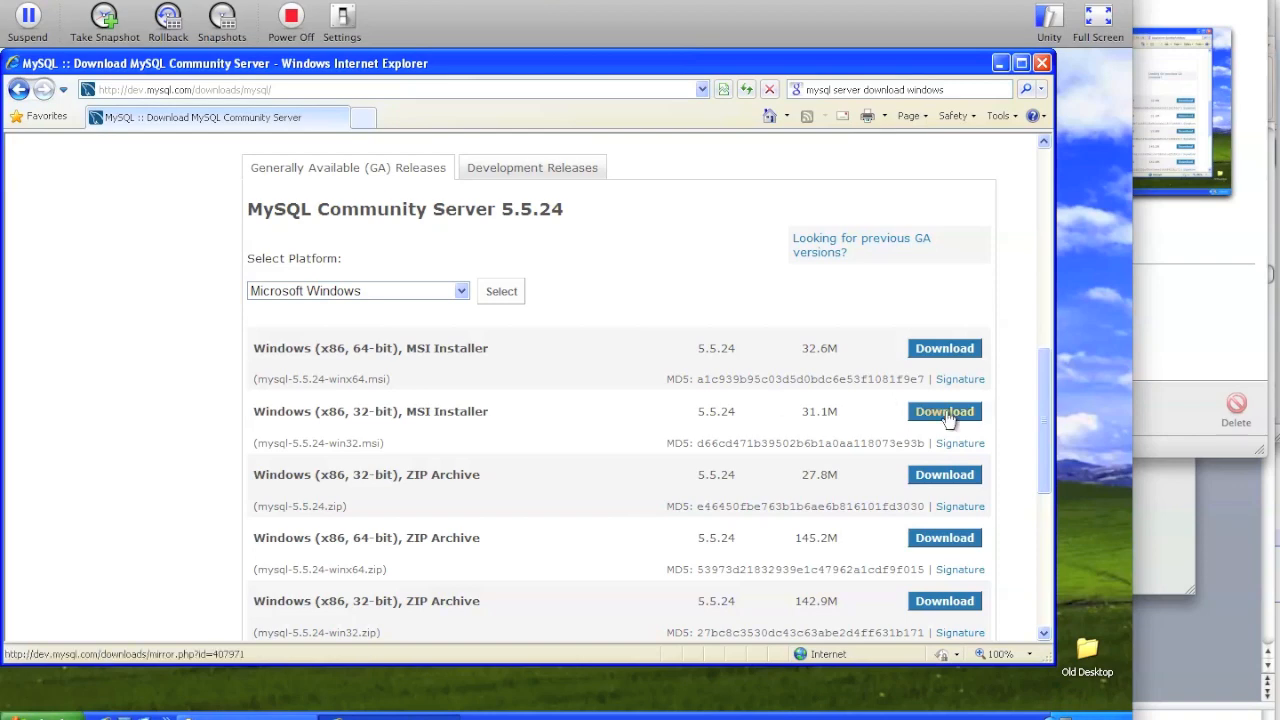
Step: Choose the Windows (x86, 32-bit) MSI installer and skip login to reach the mirror list
left_click(944, 412)
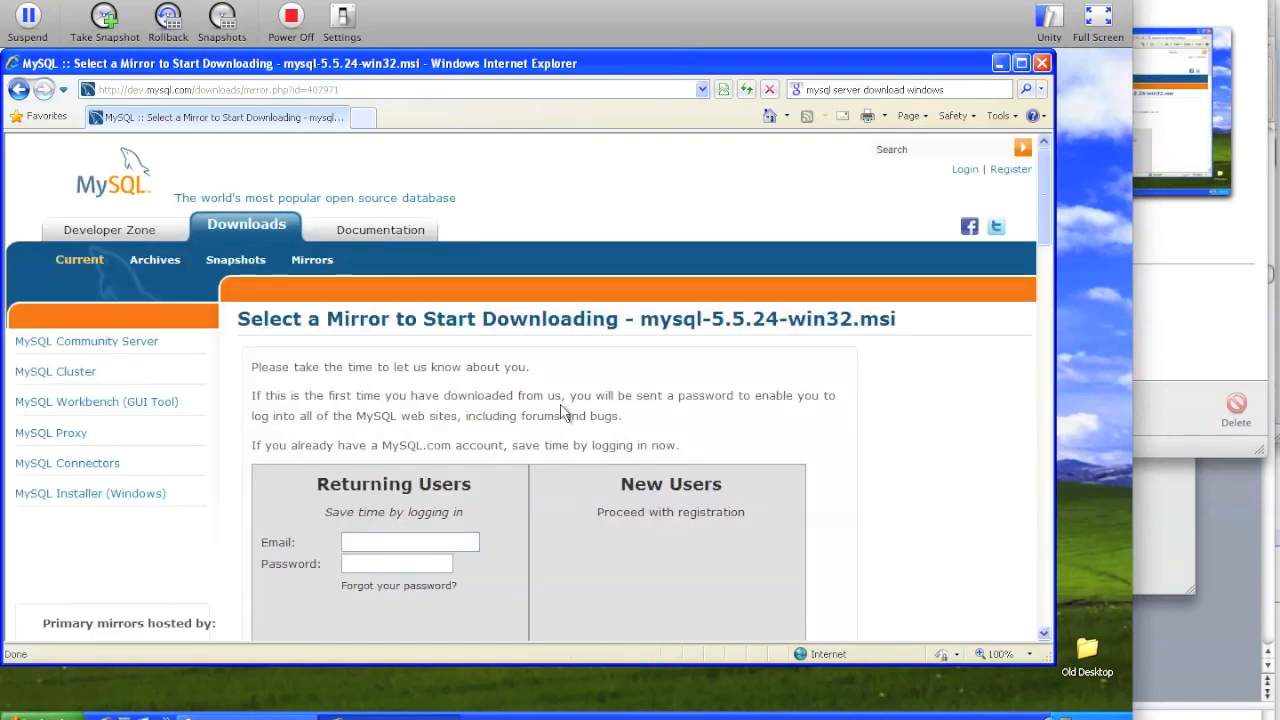
scroll("down", 3)
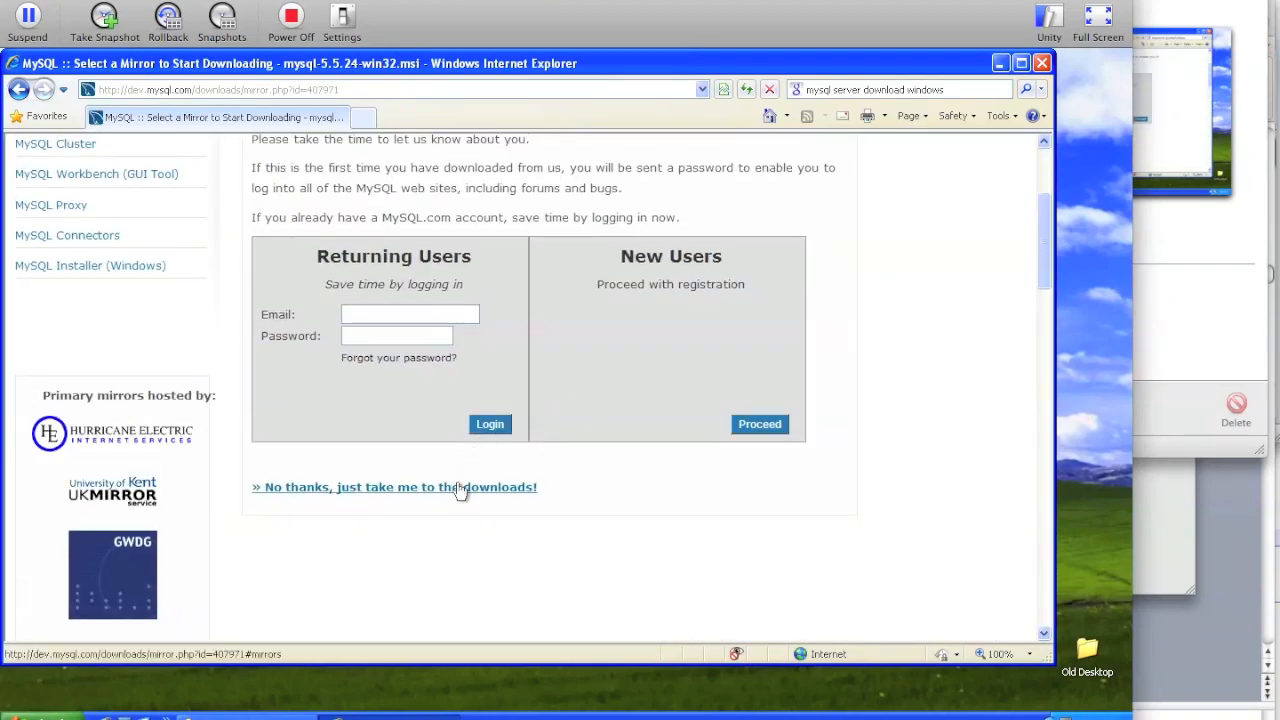
left_click(394, 488)
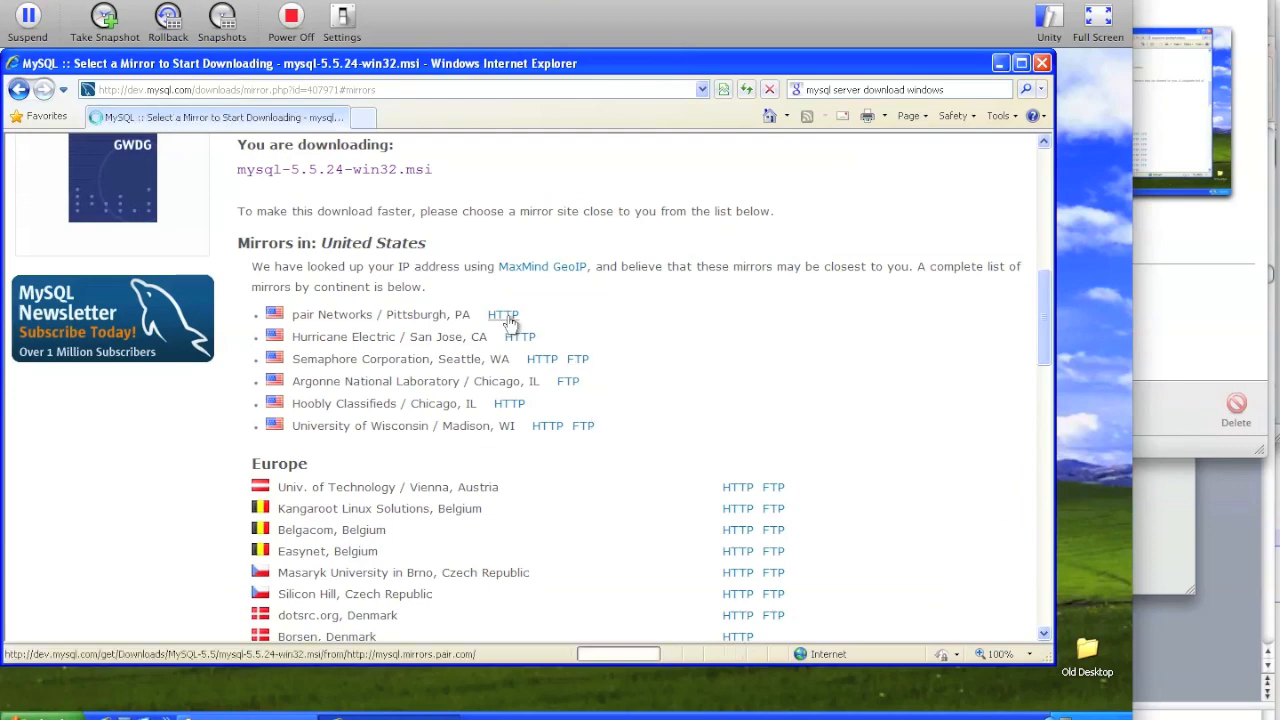
Step: Download mysql-5.5.24-win32.msi from the pair Networks HTTP mirror and save it to the Desktop
left_click(502, 314)
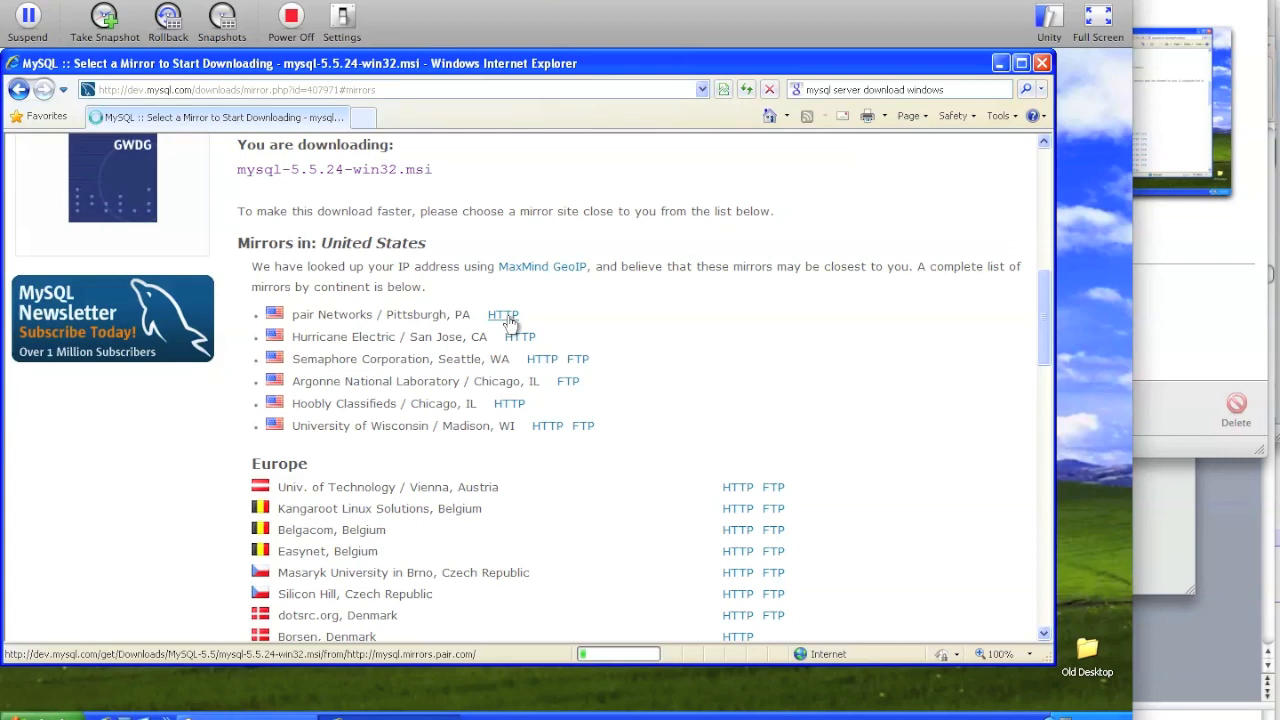
left_click(504, 314)
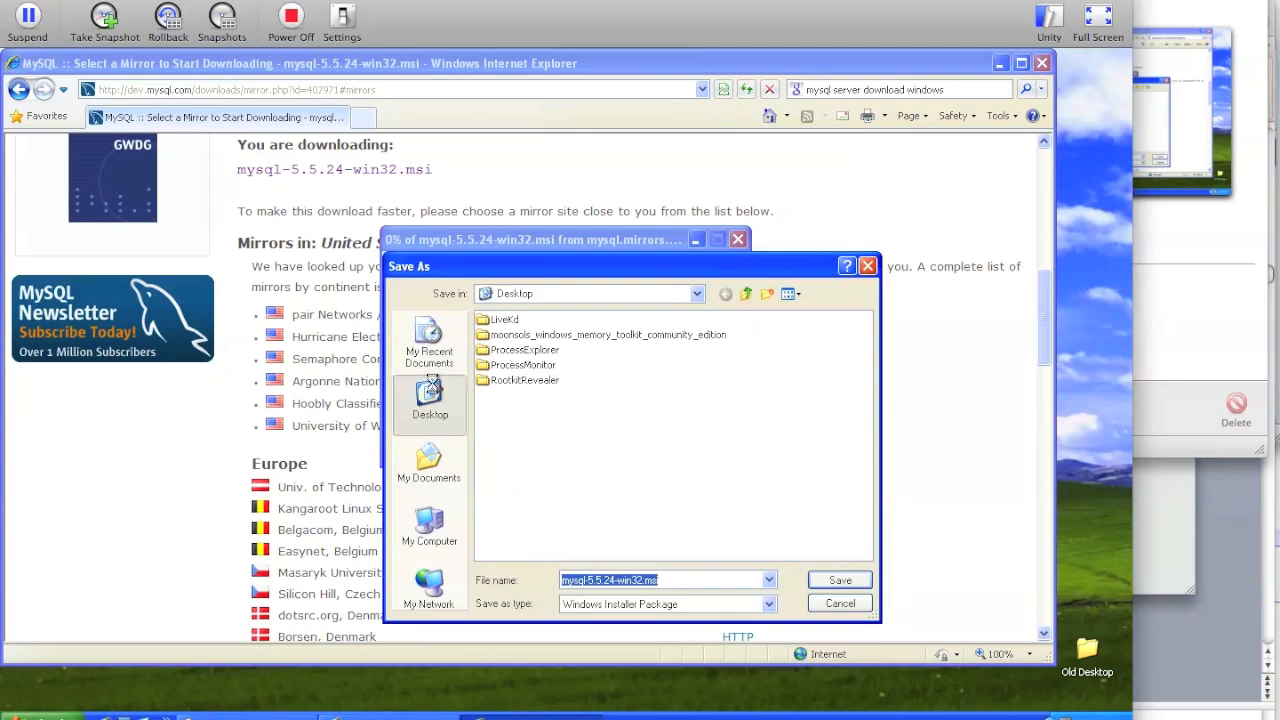
left_click(838, 580)
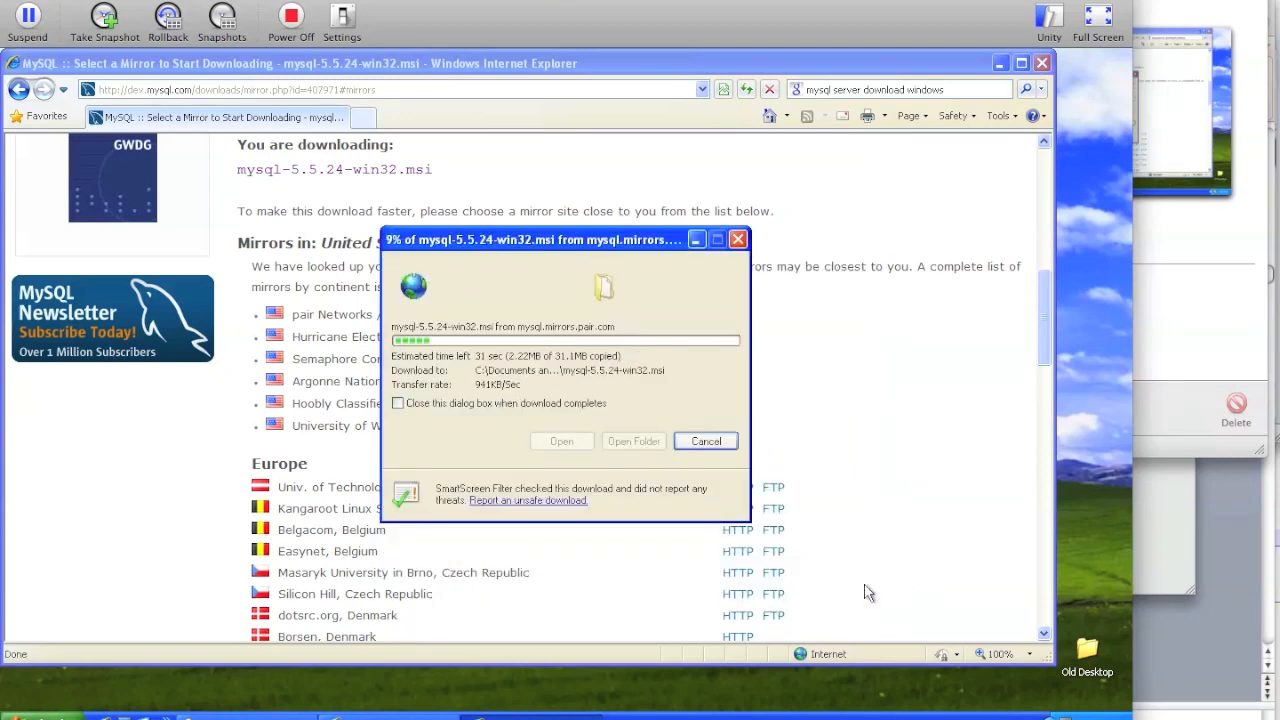
left_click(704, 442)
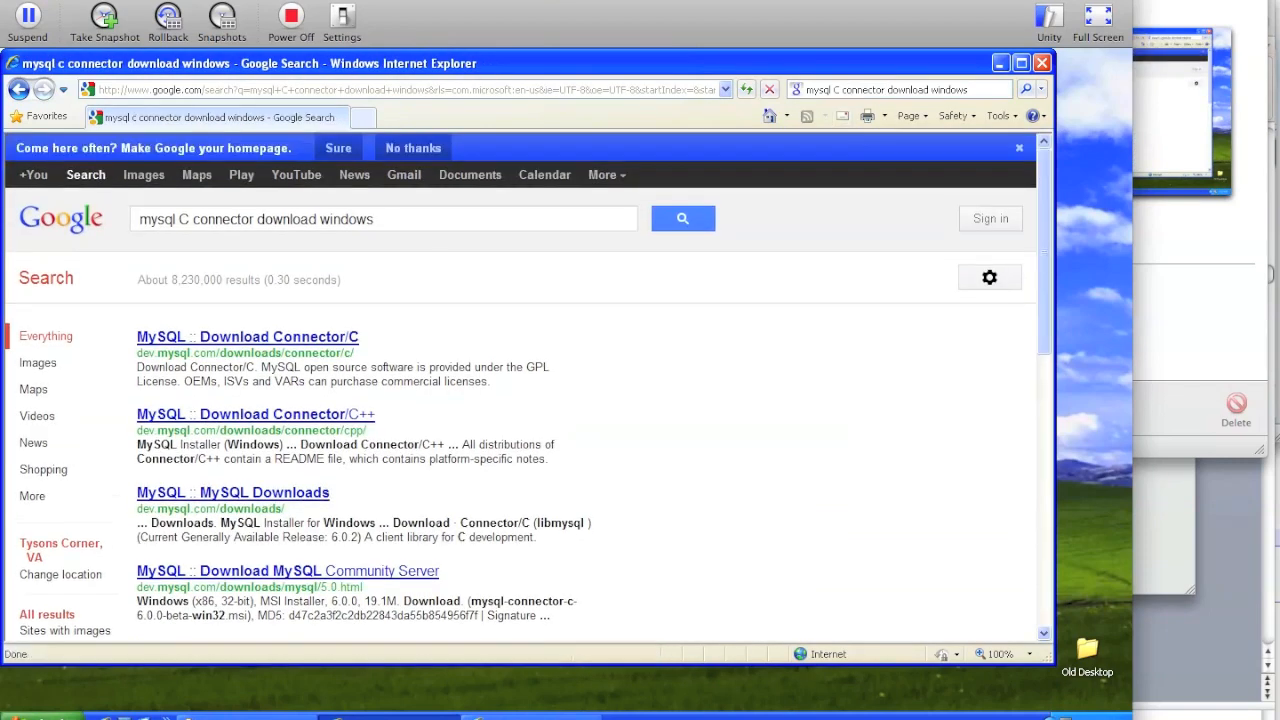
Step: Go to the Connector/C download page and choose the Windows (x86, 32-bit) MSI installer for 6.0.2
left_click(248, 336)
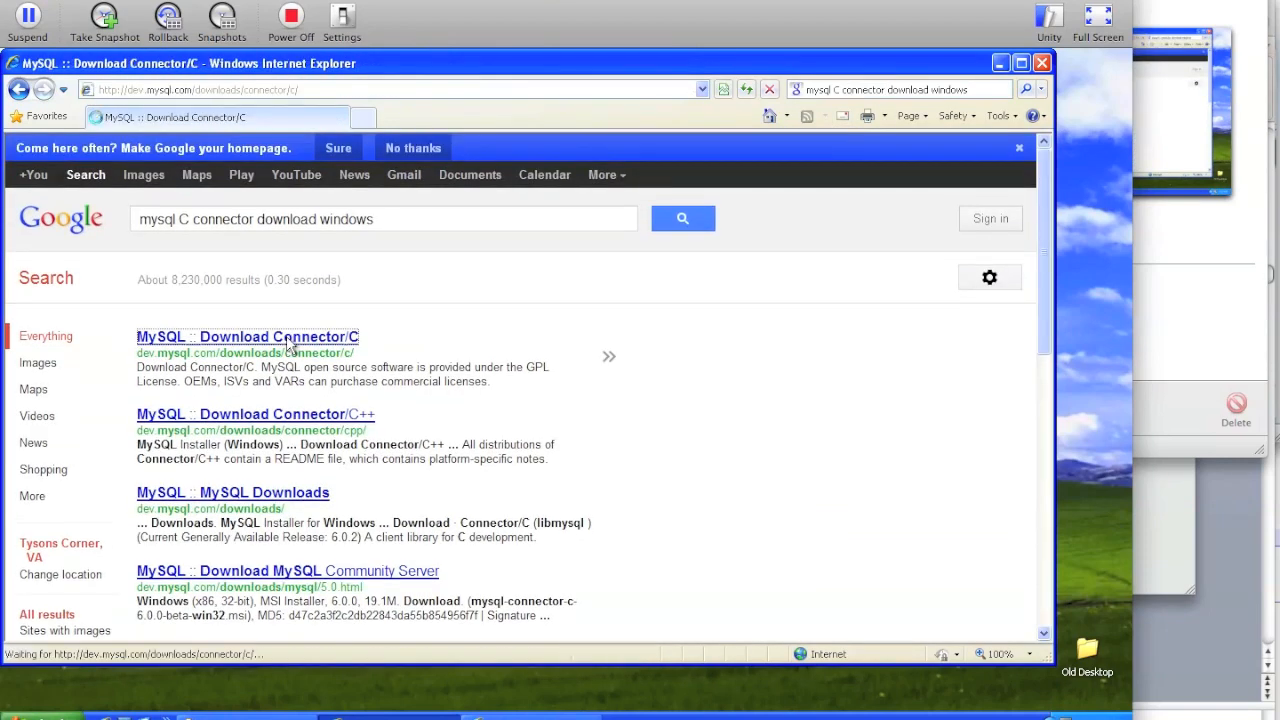
left_click(248, 336)
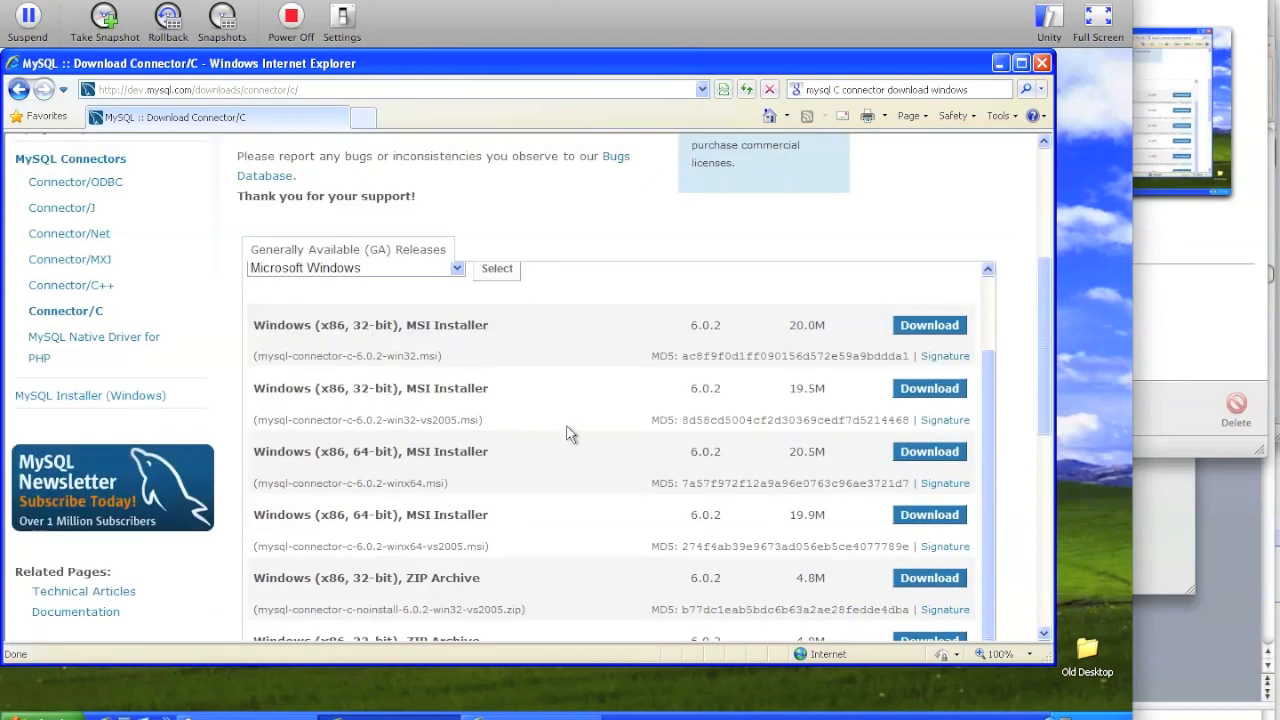
mouse_move(648, 406)
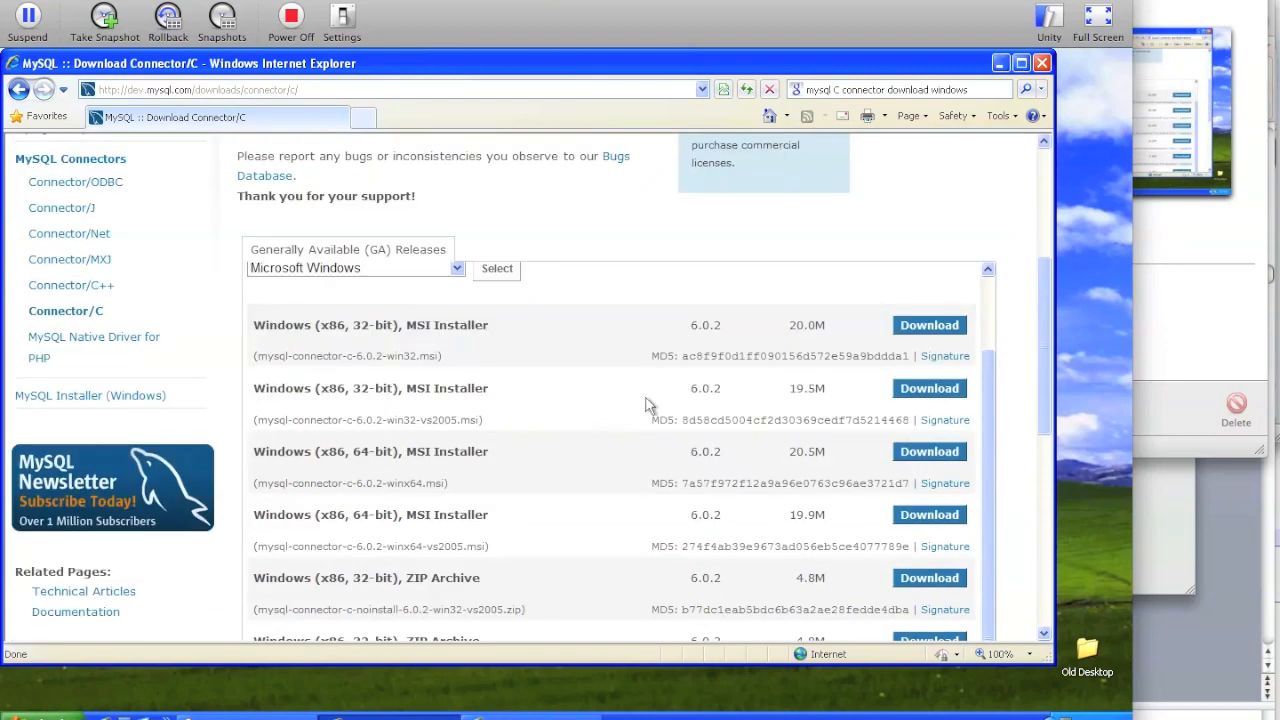
left_click(928, 324)
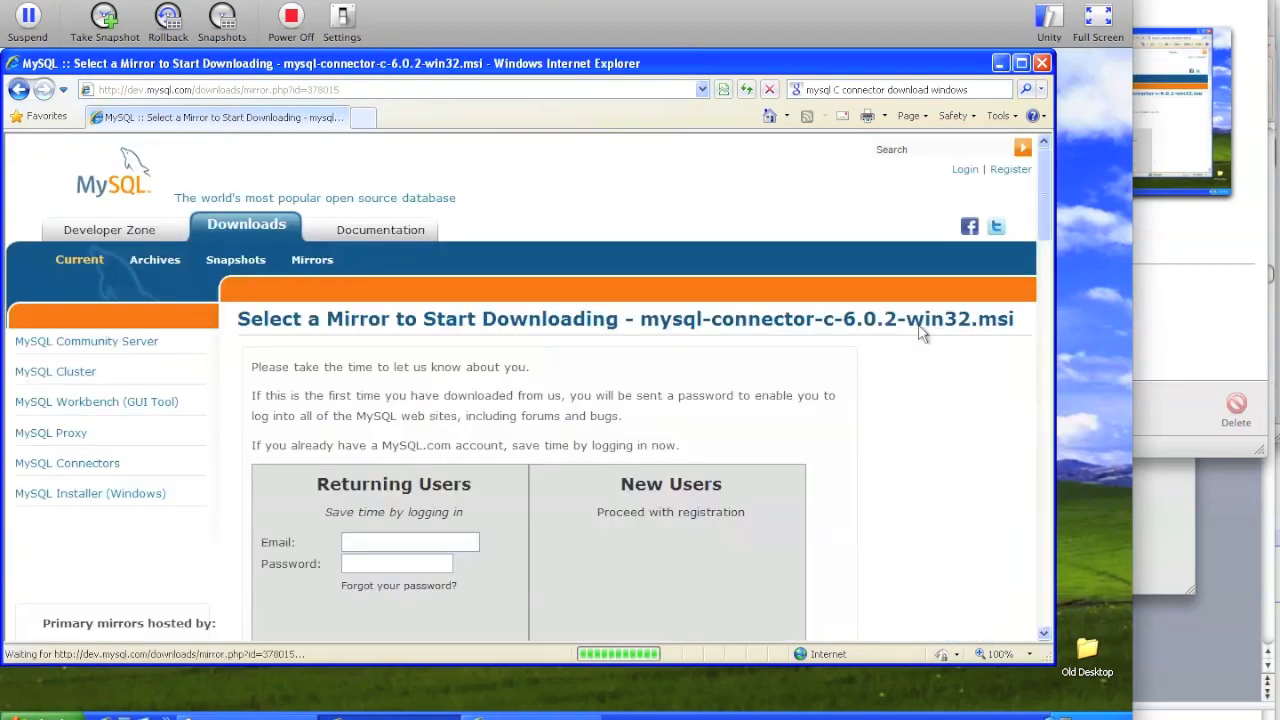
scroll("down", 3)
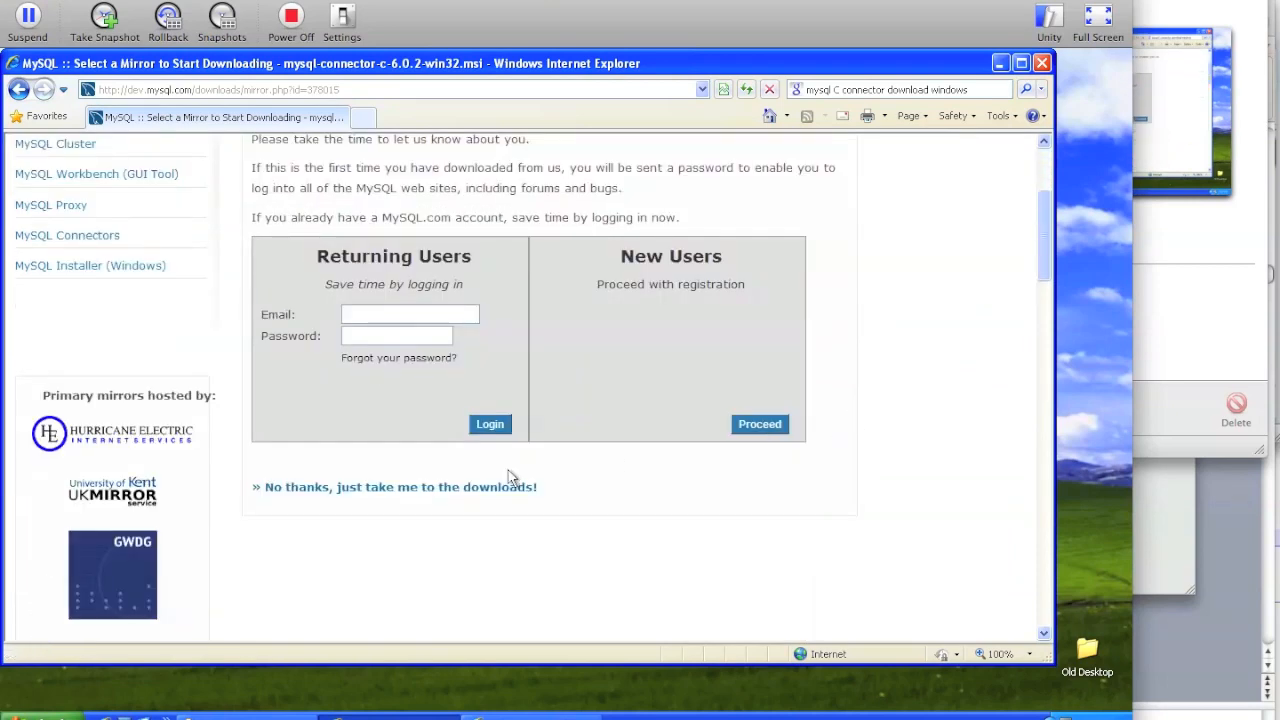
Step: Download mysql-connector-c-6.0.2-win32.msi from the University of Wisconsin mirror to the Desktop and close the browser
left_click(396, 488)
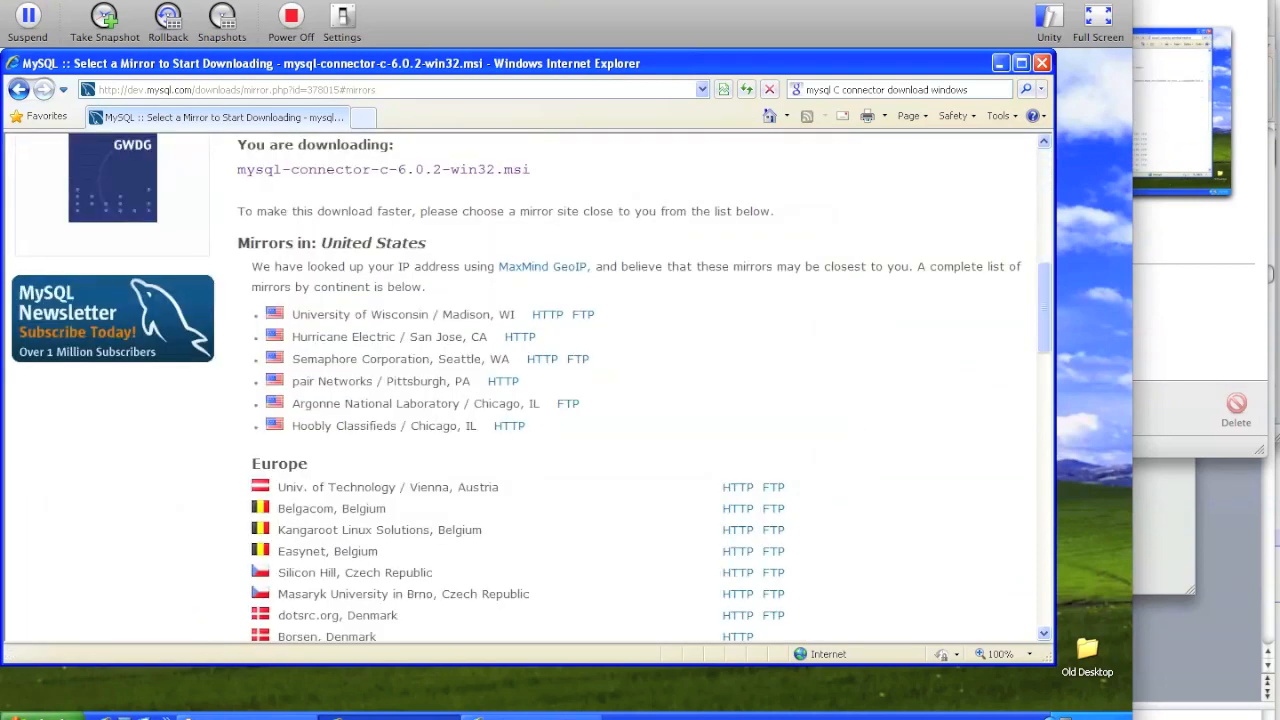
mouse_move(694, 430)
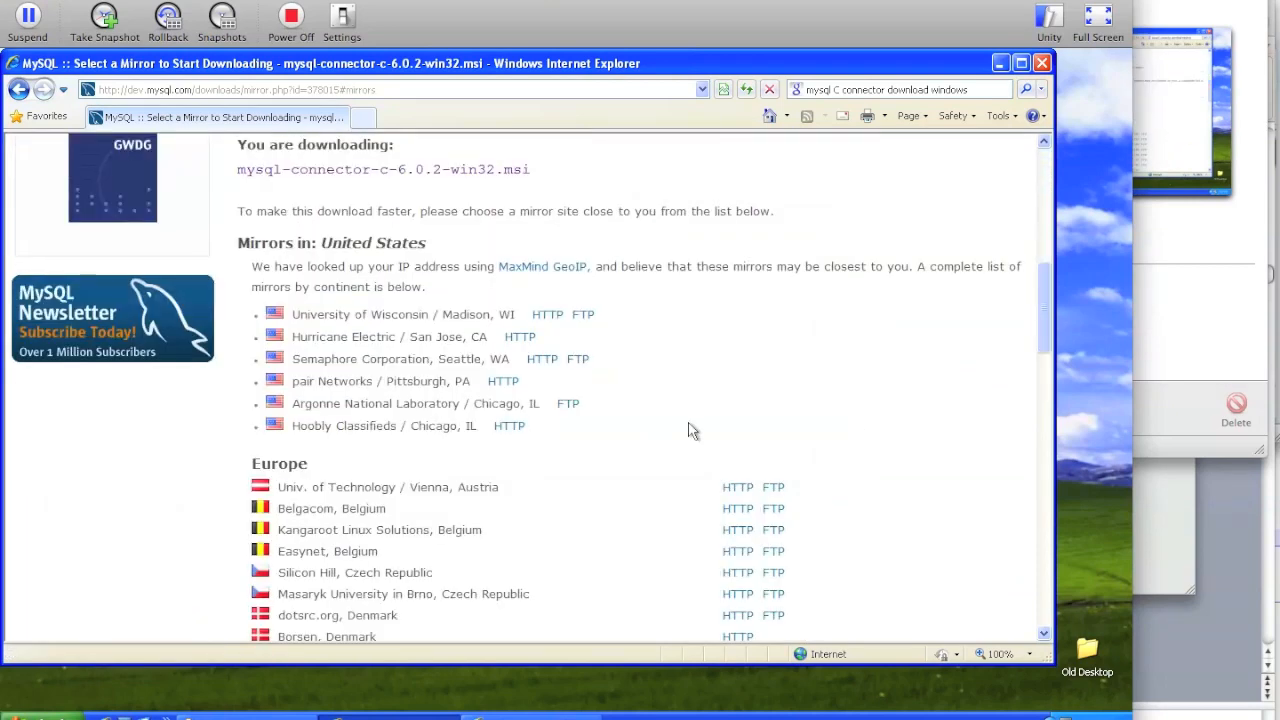
mouse_move(548, 314)
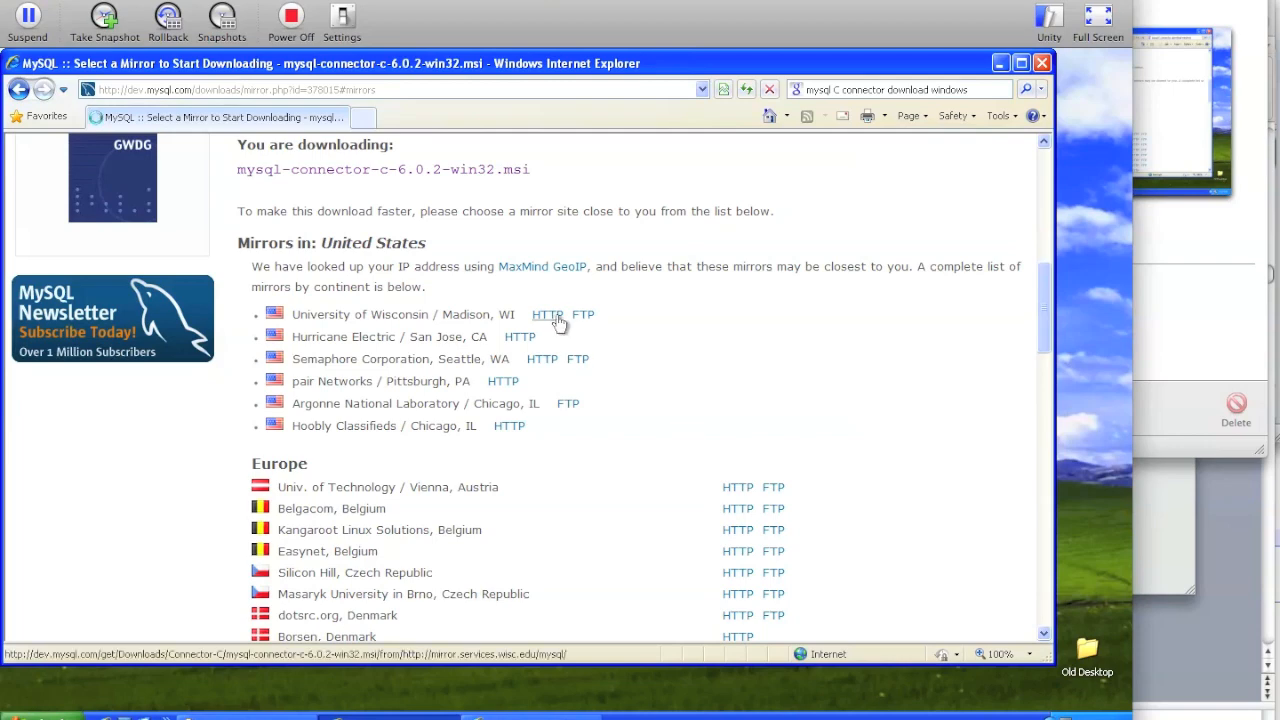
left_click(546, 314)
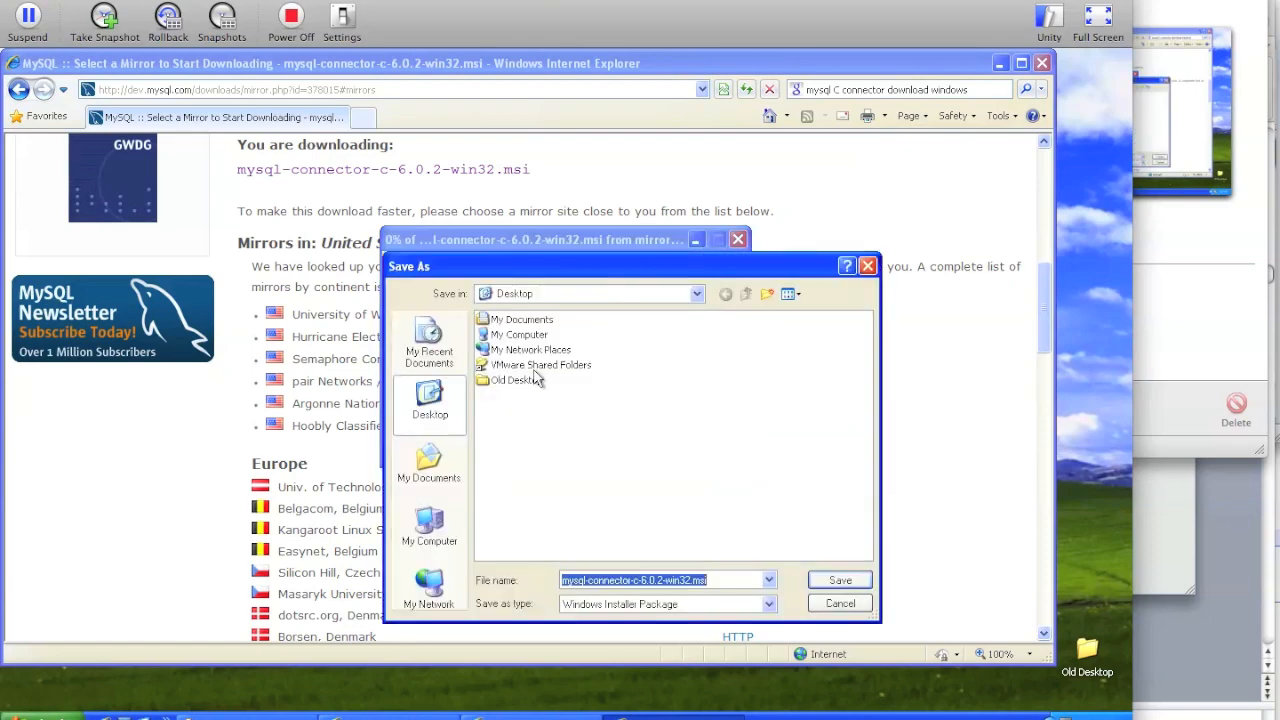
left_click(838, 580)
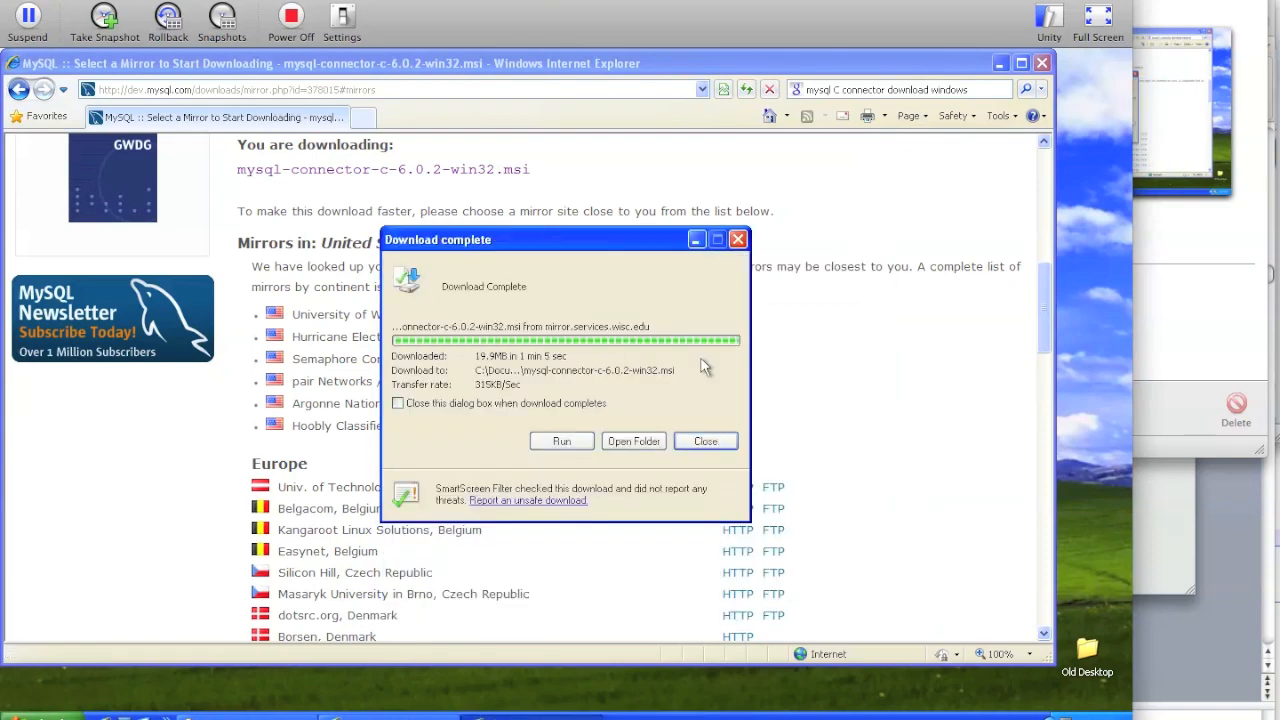
left_click(704, 442)
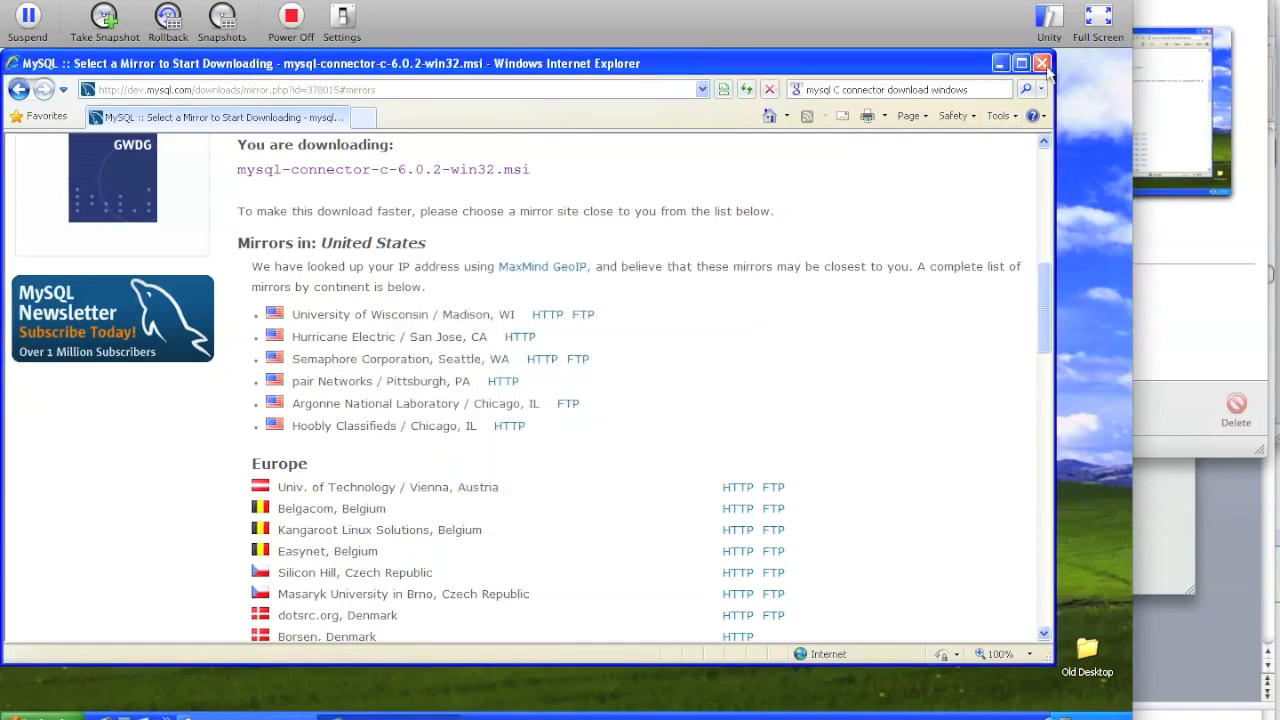
left_click(1044, 62)
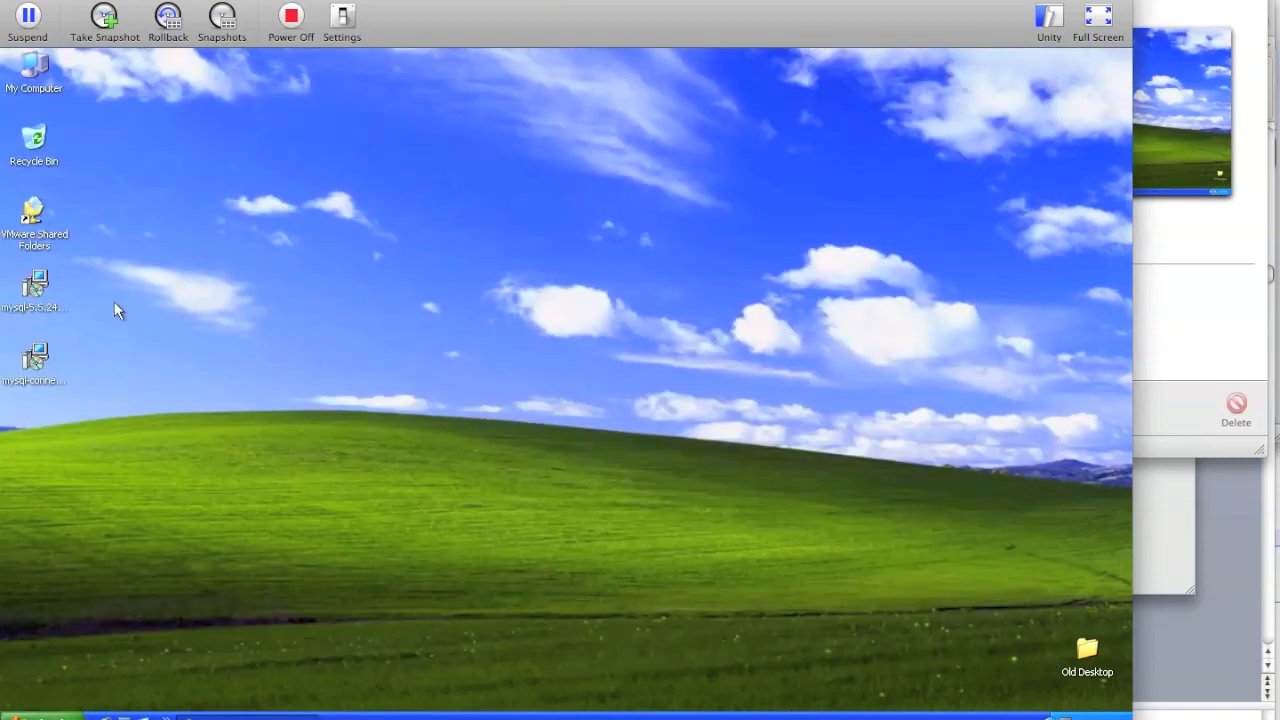
mouse_move(44, 356)
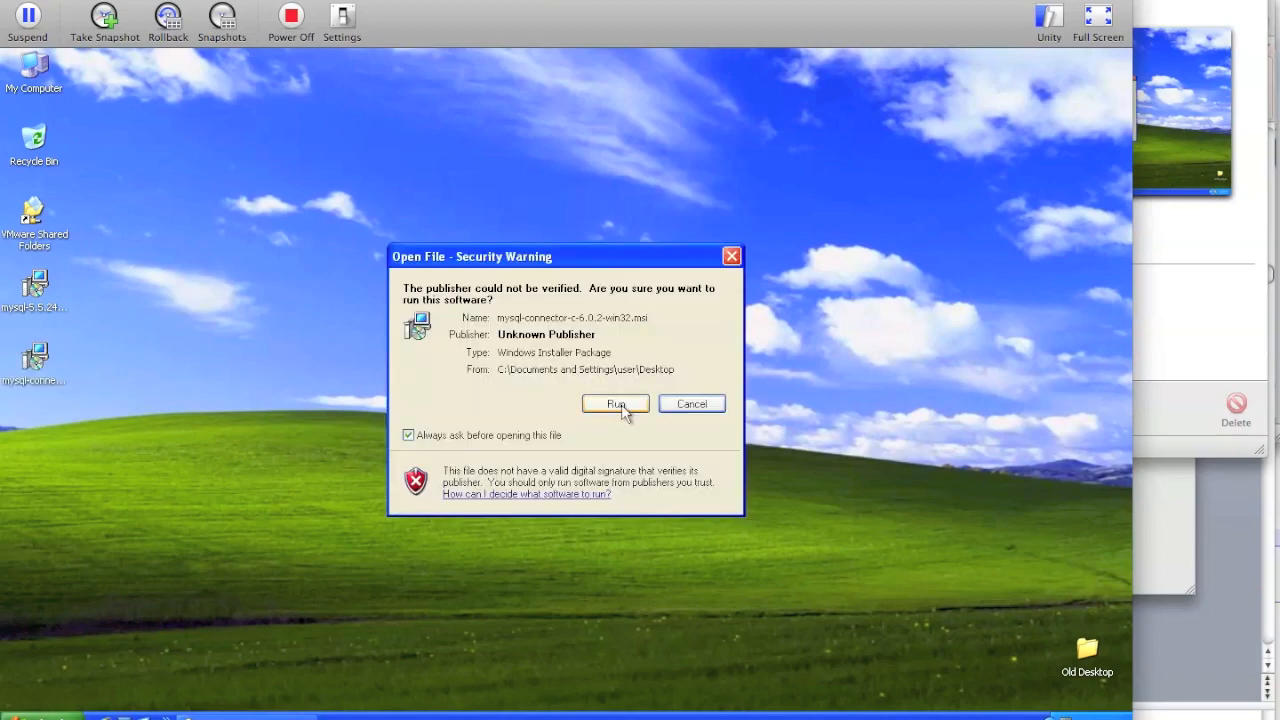
Step: Run the Connector C 6.0.2 installer, accept the license, install and finish the wizard
left_click(616, 404)
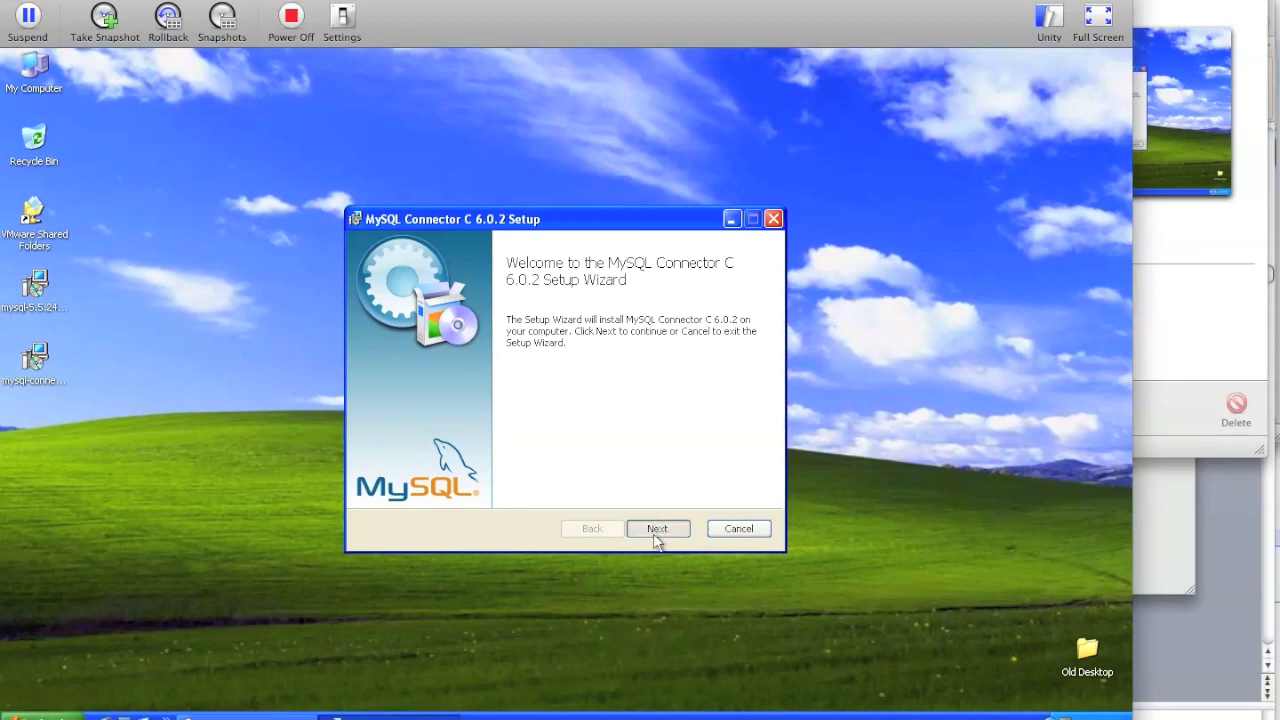
left_click(656, 528)
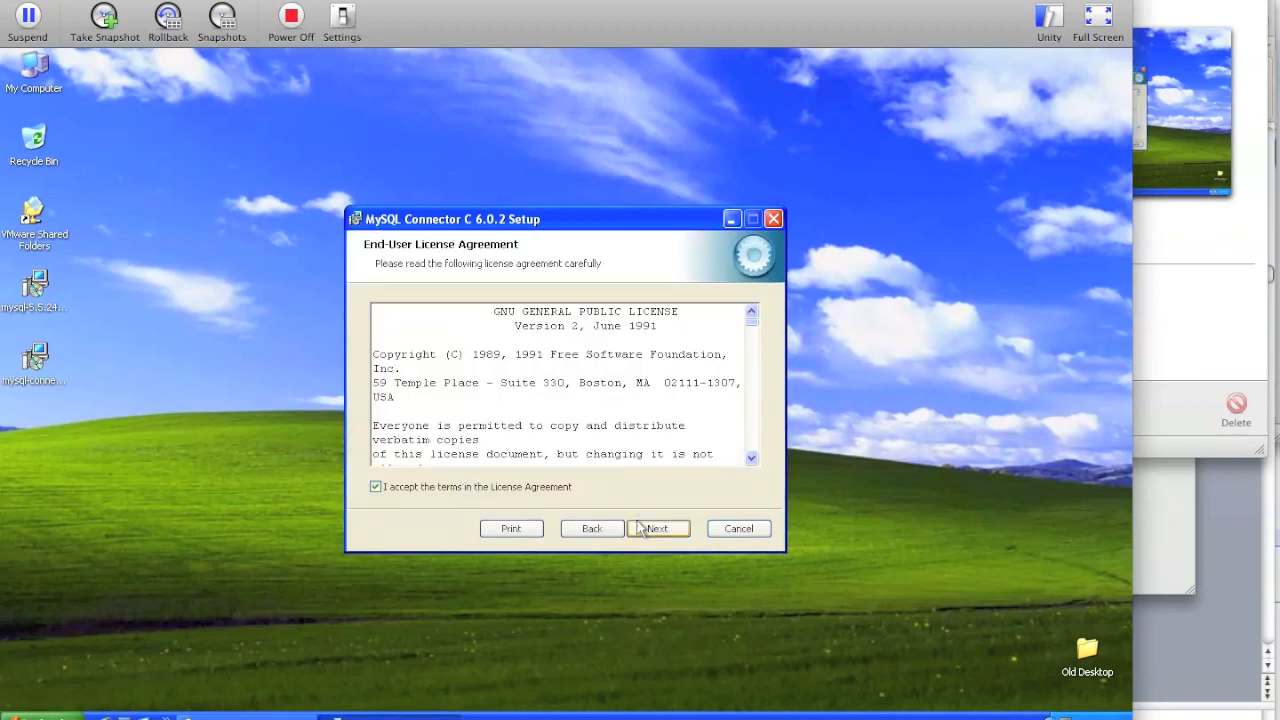
left_click(656, 528)
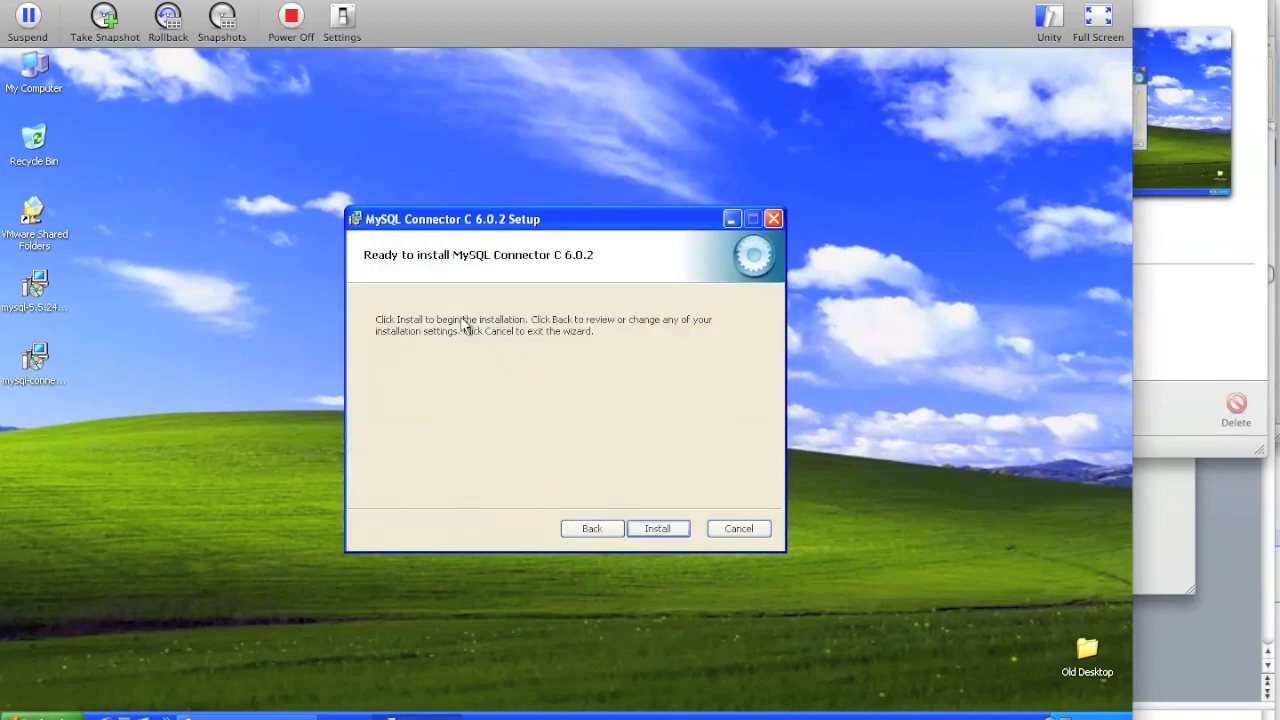
left_click(656, 528)
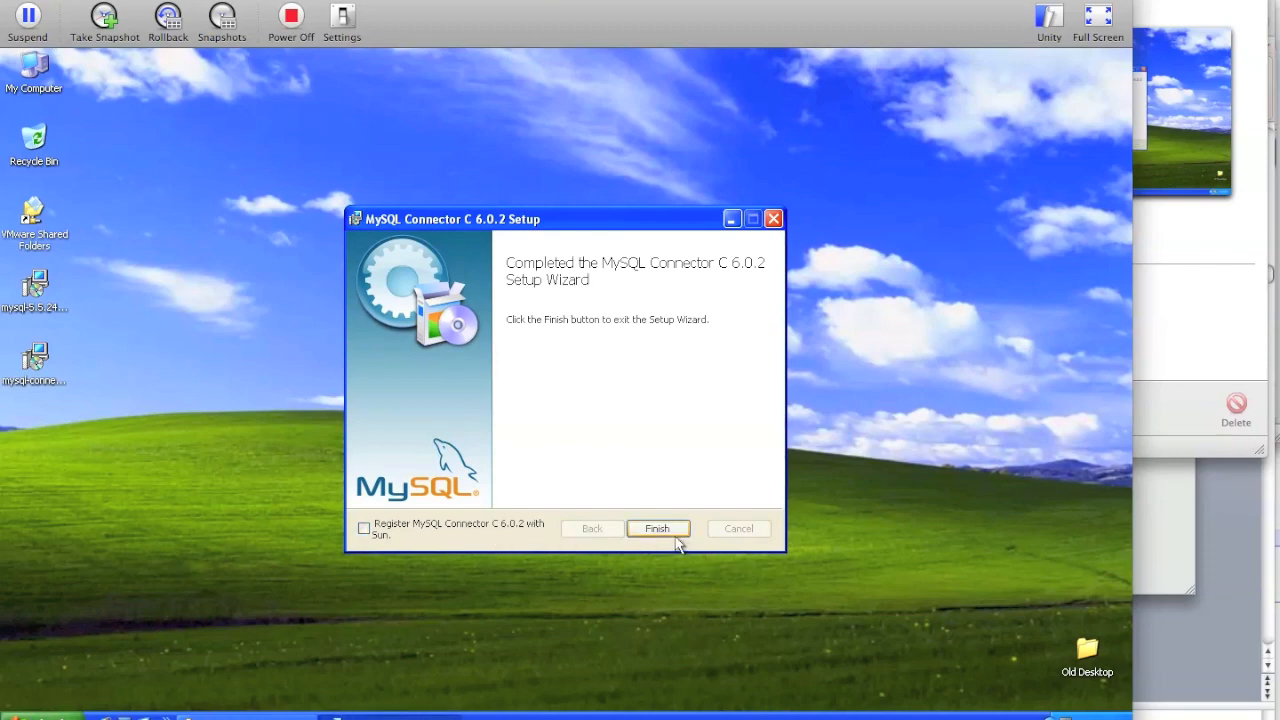
left_click(656, 528)
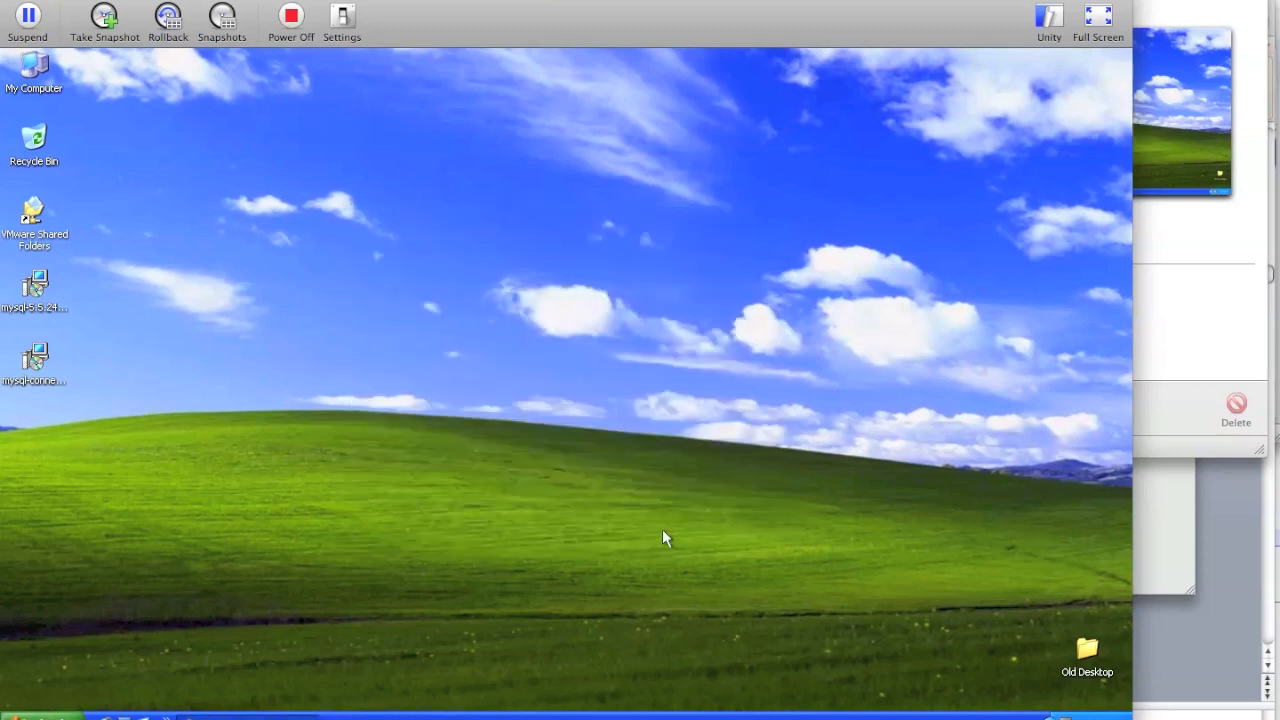
Step: Run mysql-5.5.24-win32.msi from the Desktop, install MySQL Server 5.5 and launch the Configuration Wizard
left_click(36, 290)
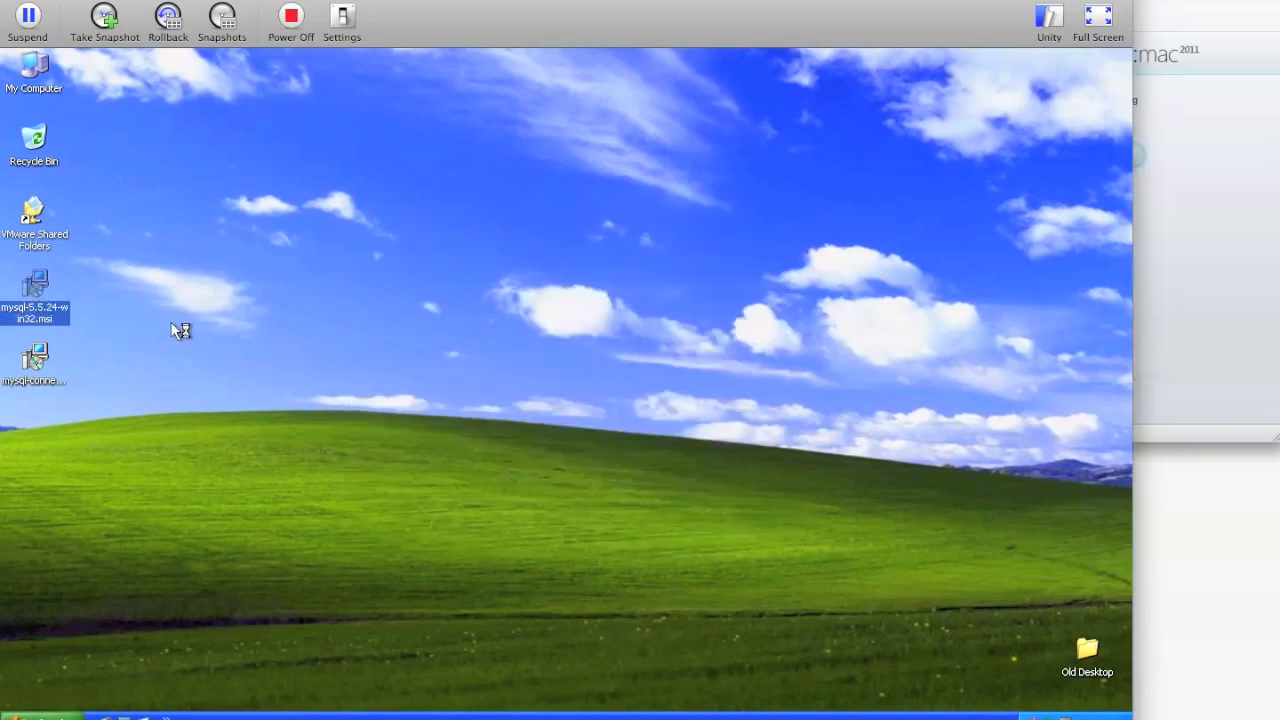
double_click(34, 290)
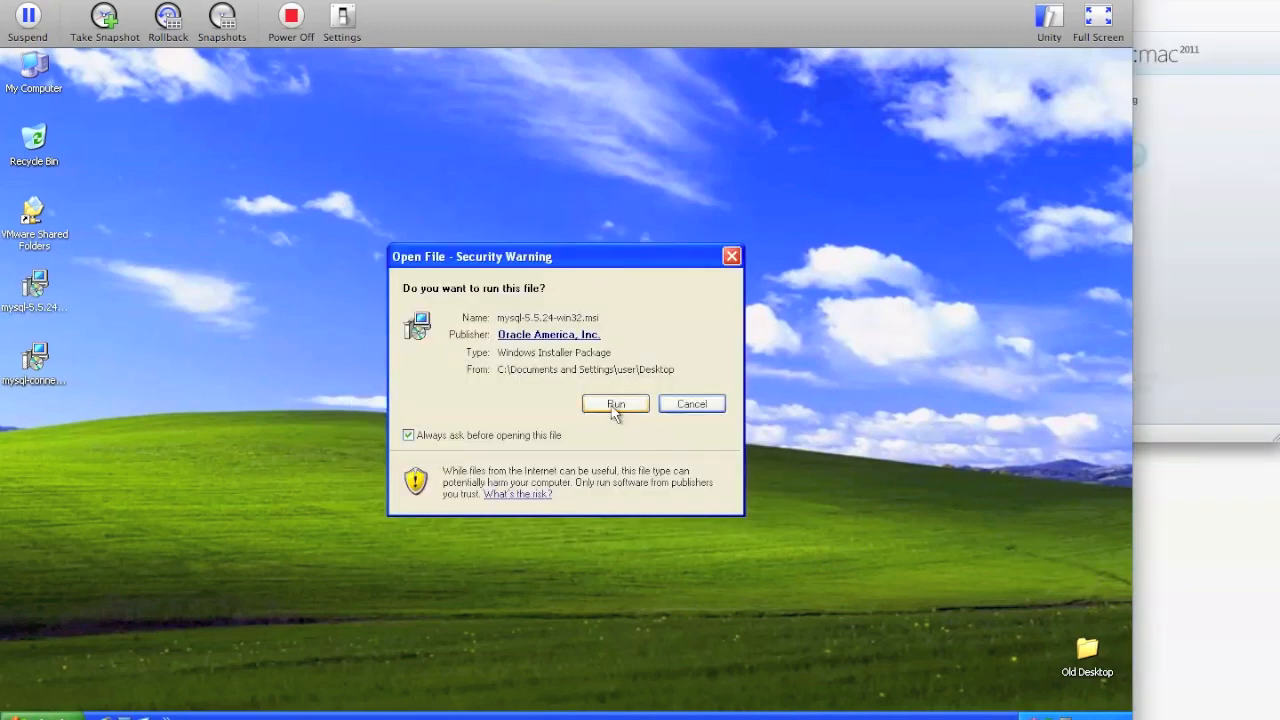
left_click(616, 404)
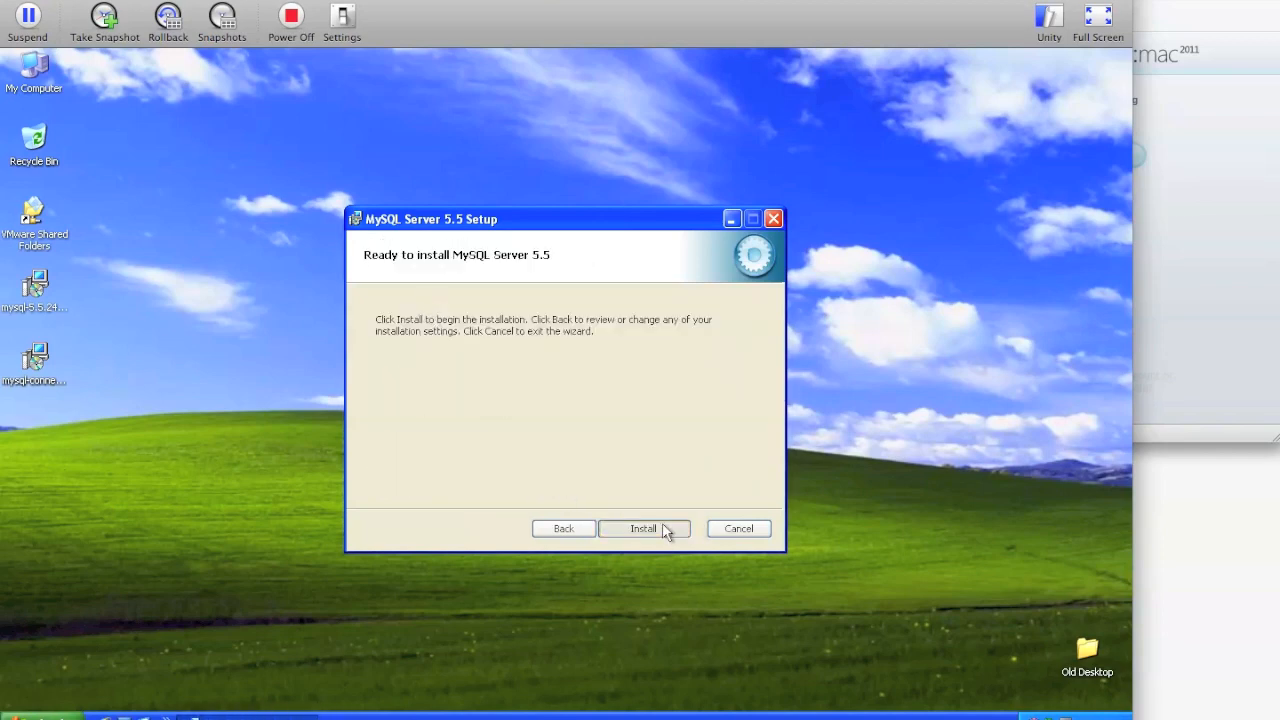
left_click(644, 528)
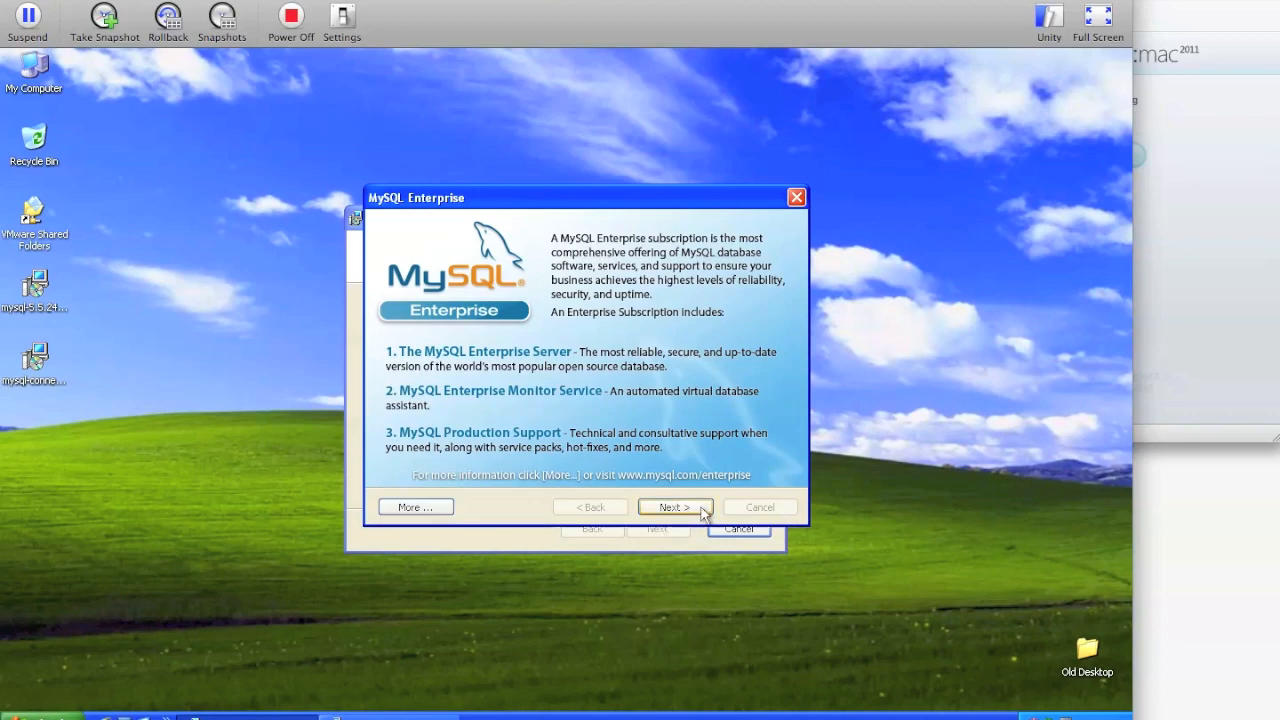
left_click(676, 506)
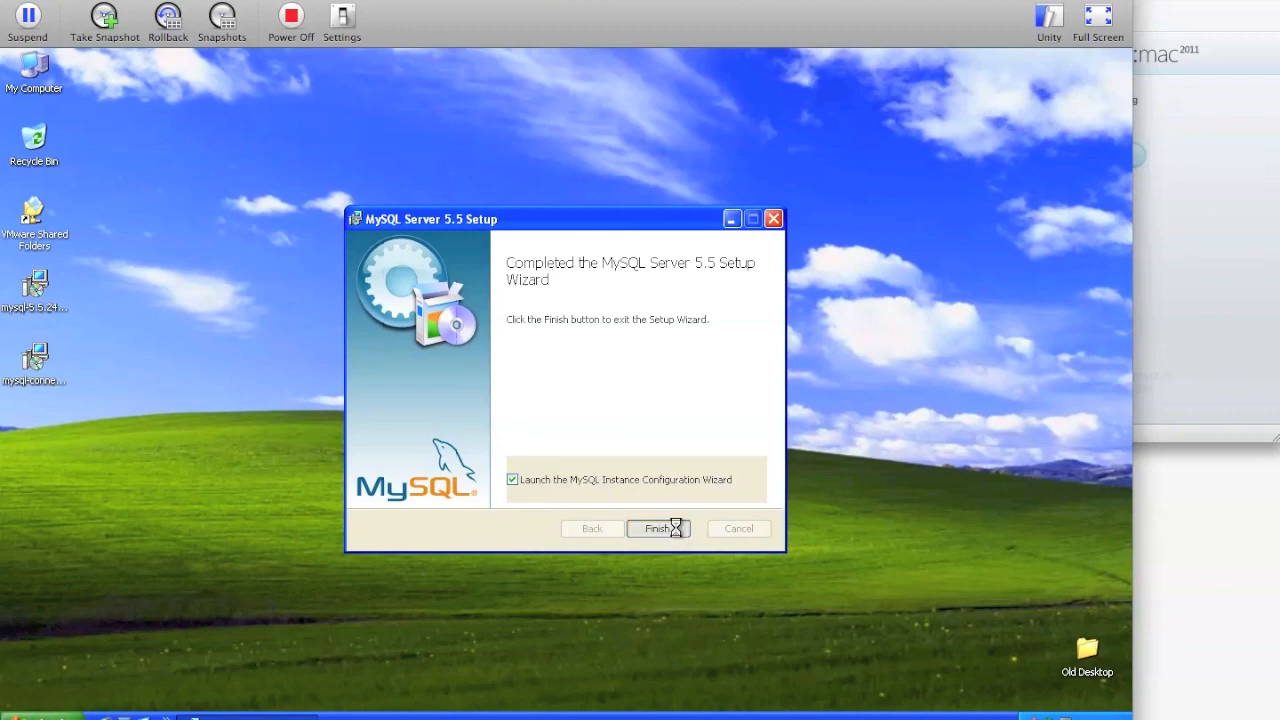
left_click(656, 528)
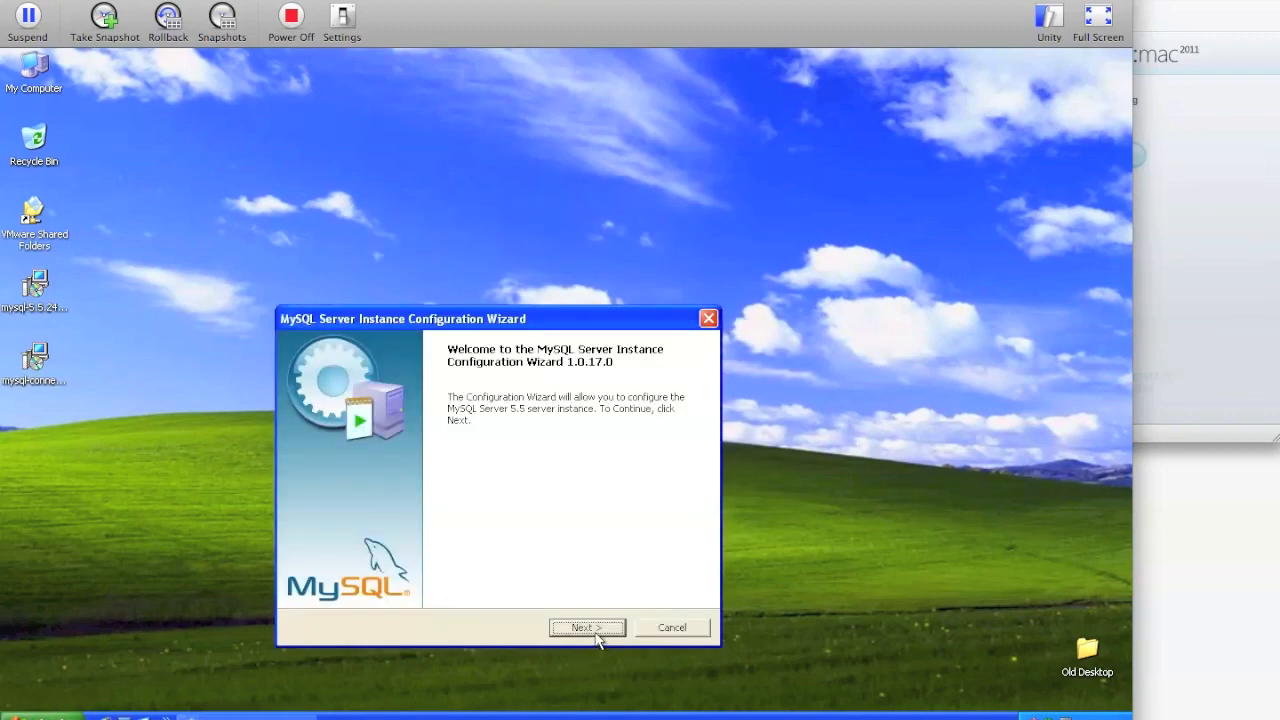
Step: Choose Detailed Configuration as a Developer Machine with Non-Transactional Database Only usage and OLTP connections
left_click(588, 628)
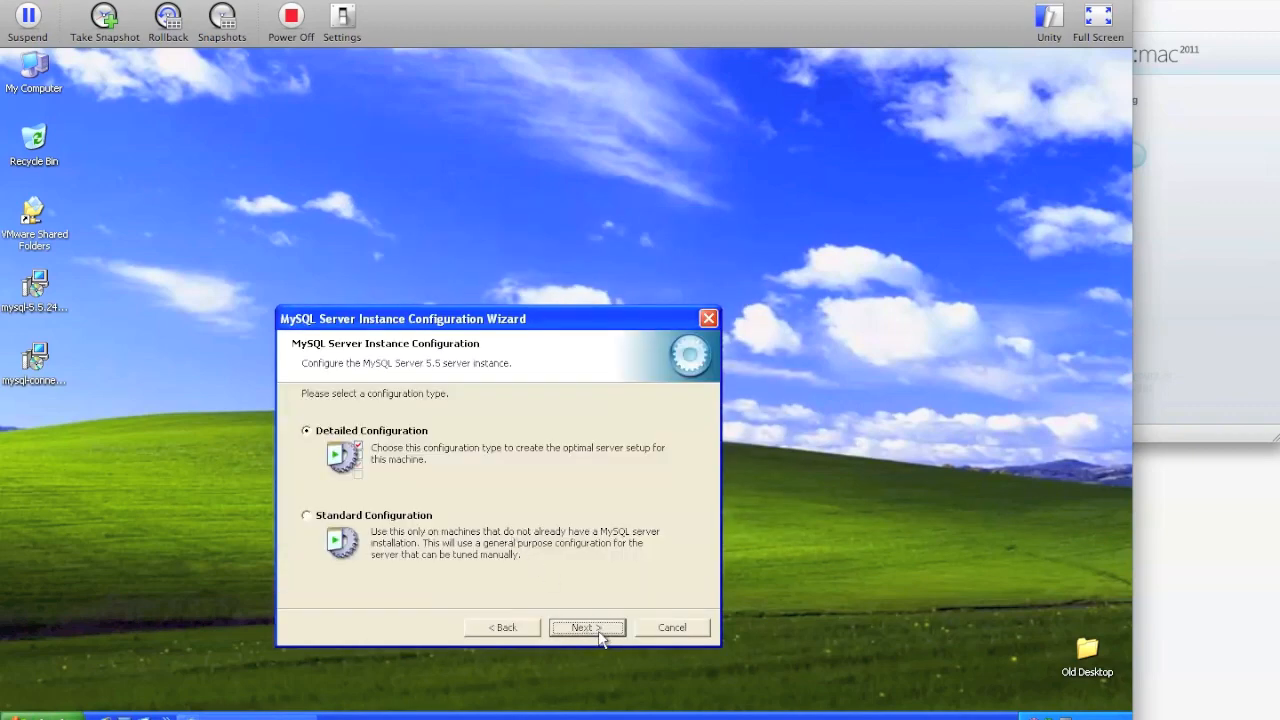
left_click(588, 628)
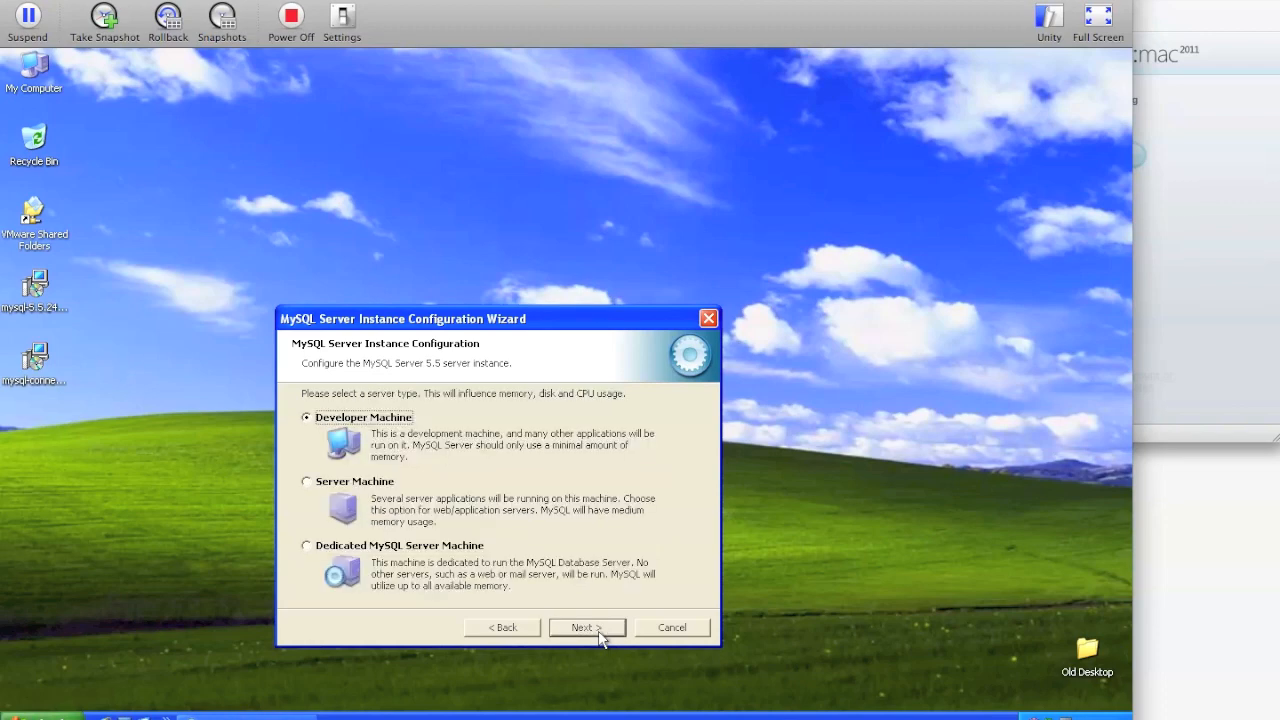
left_click(584, 628)
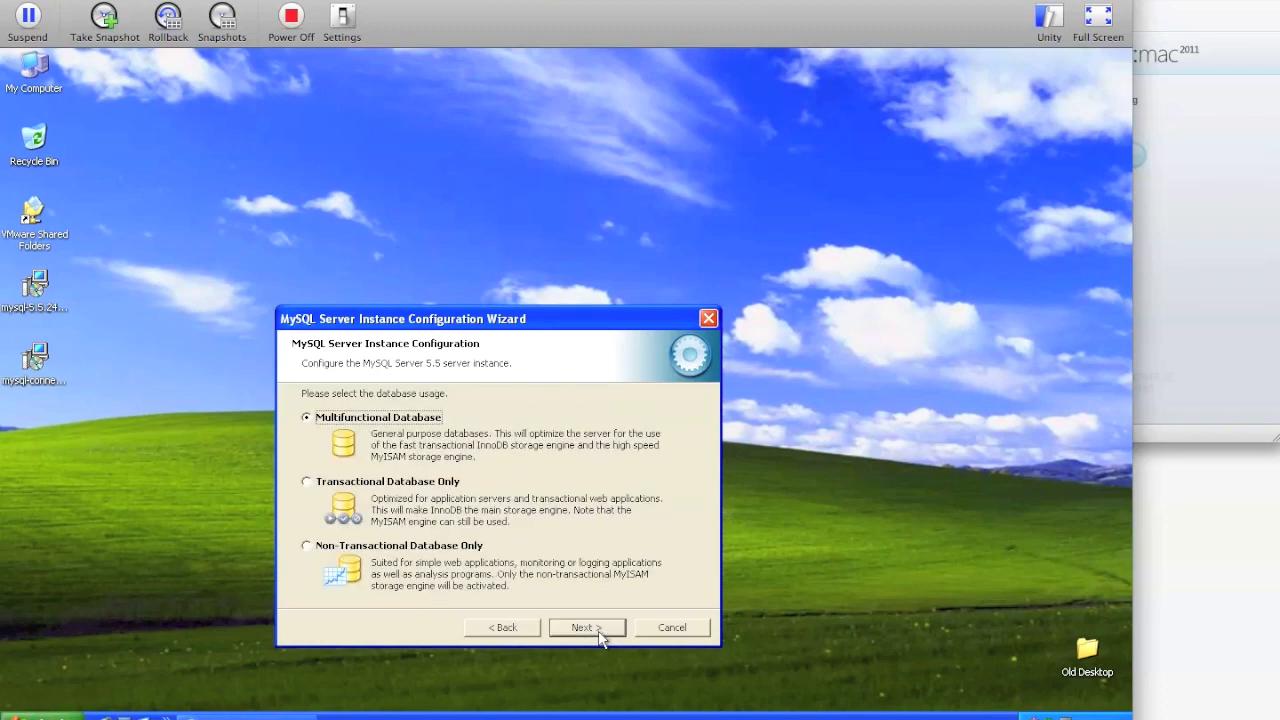
left_click(308, 544)
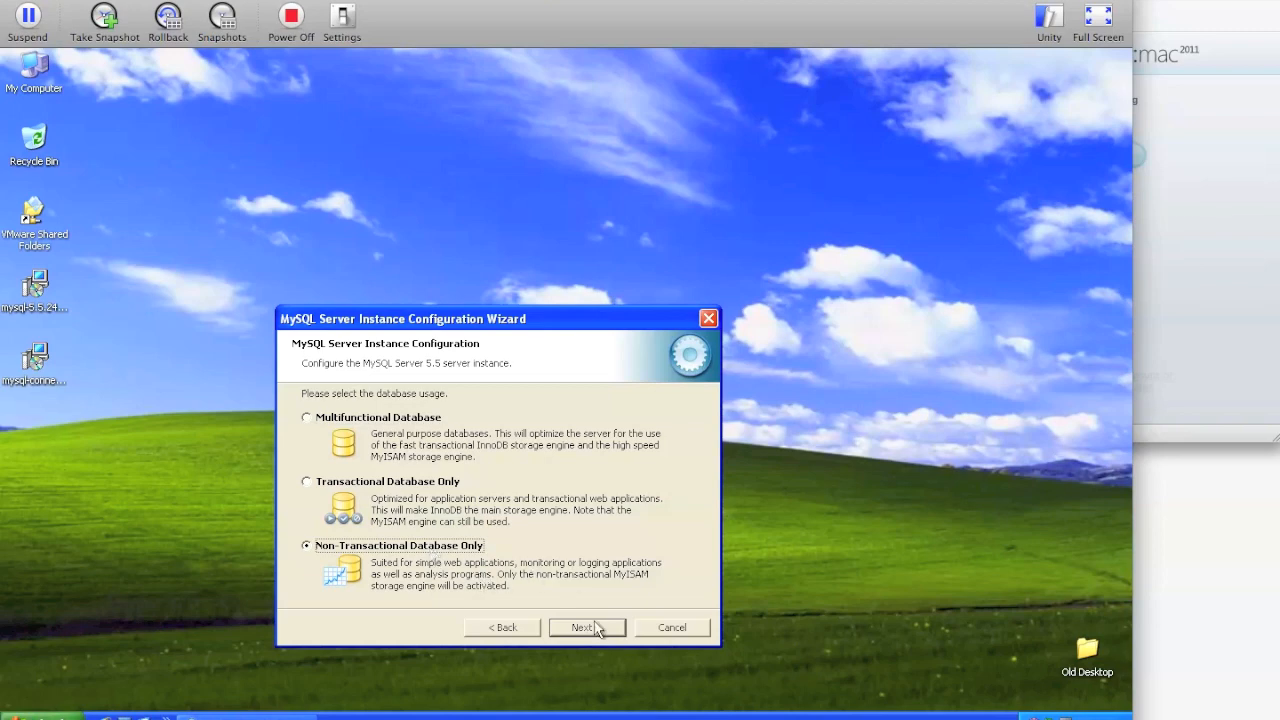
left_click(584, 628)
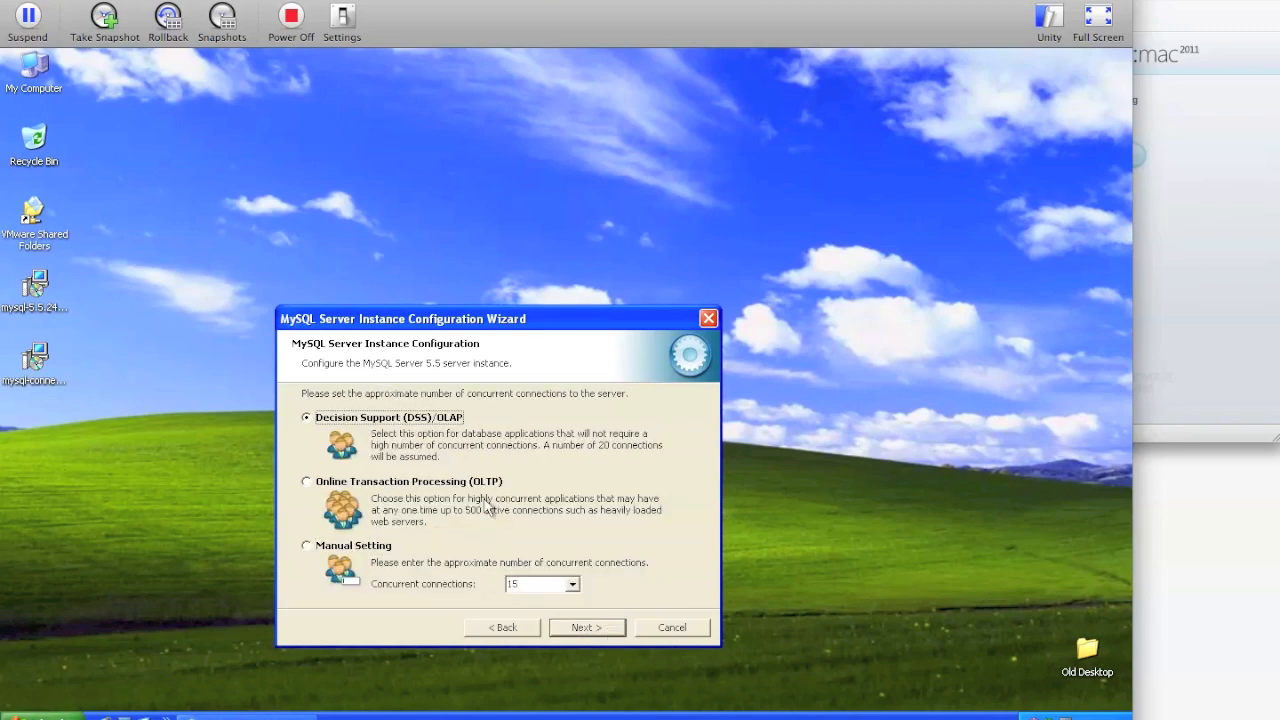
left_click(306, 480)
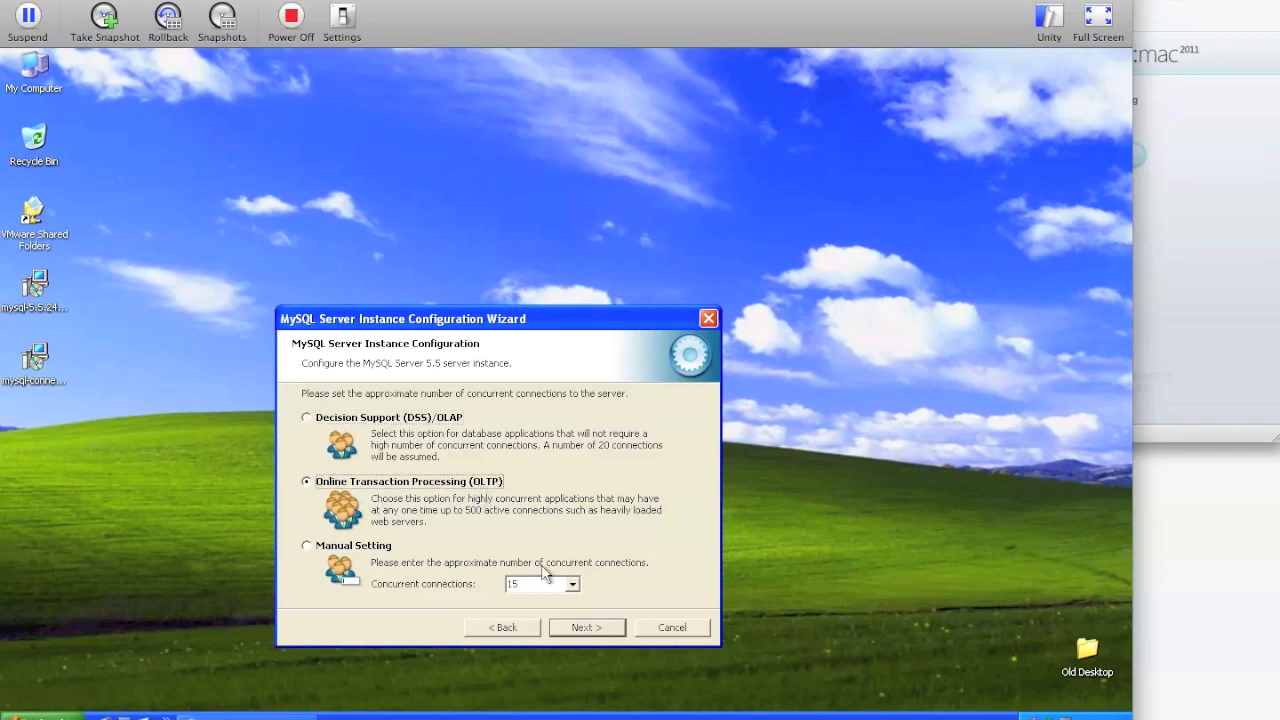
mouse_move(596, 638)
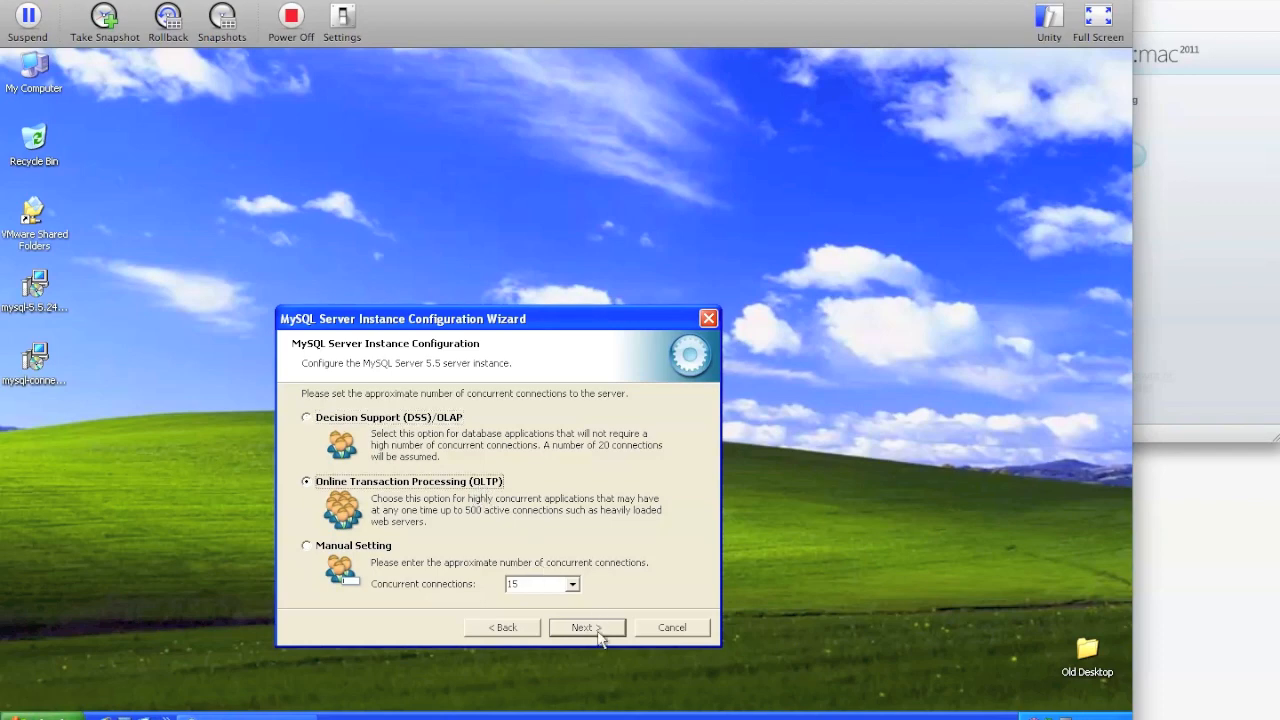
Step: Keep default networking and Standard Character Set, install as a Windows service with the bin directory in PATH
left_click(586, 628)
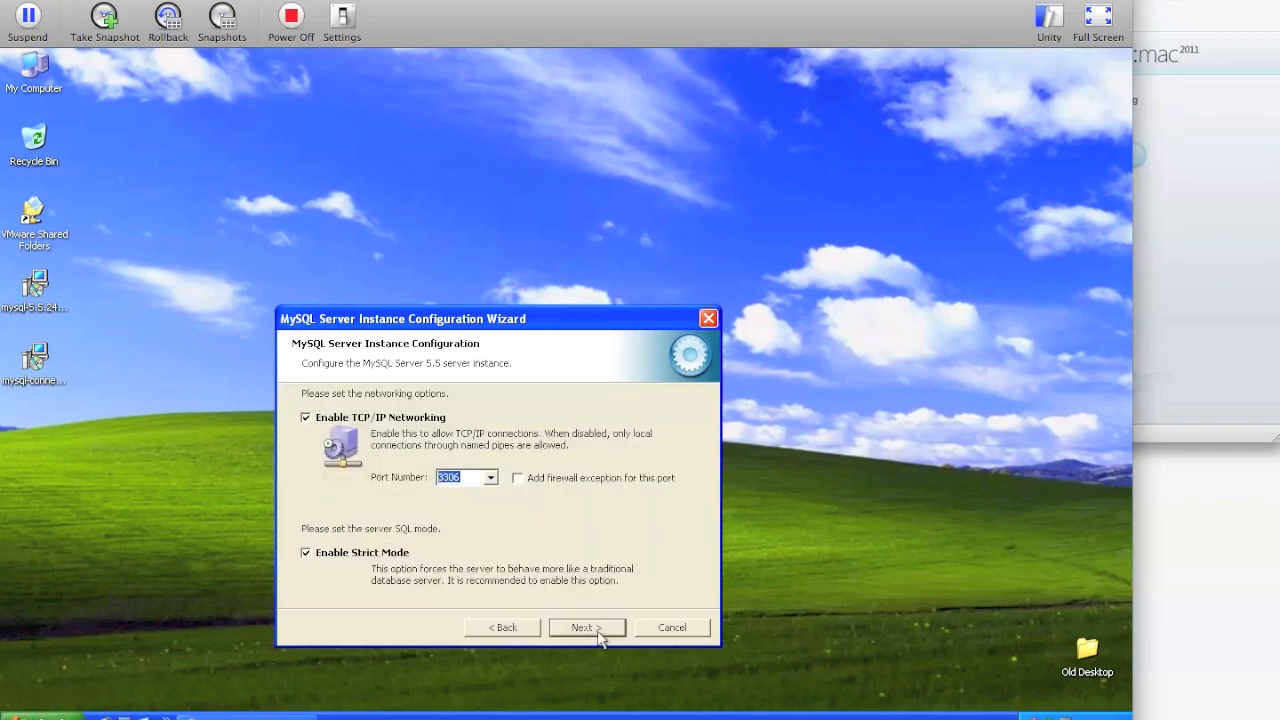
left_click(584, 628)
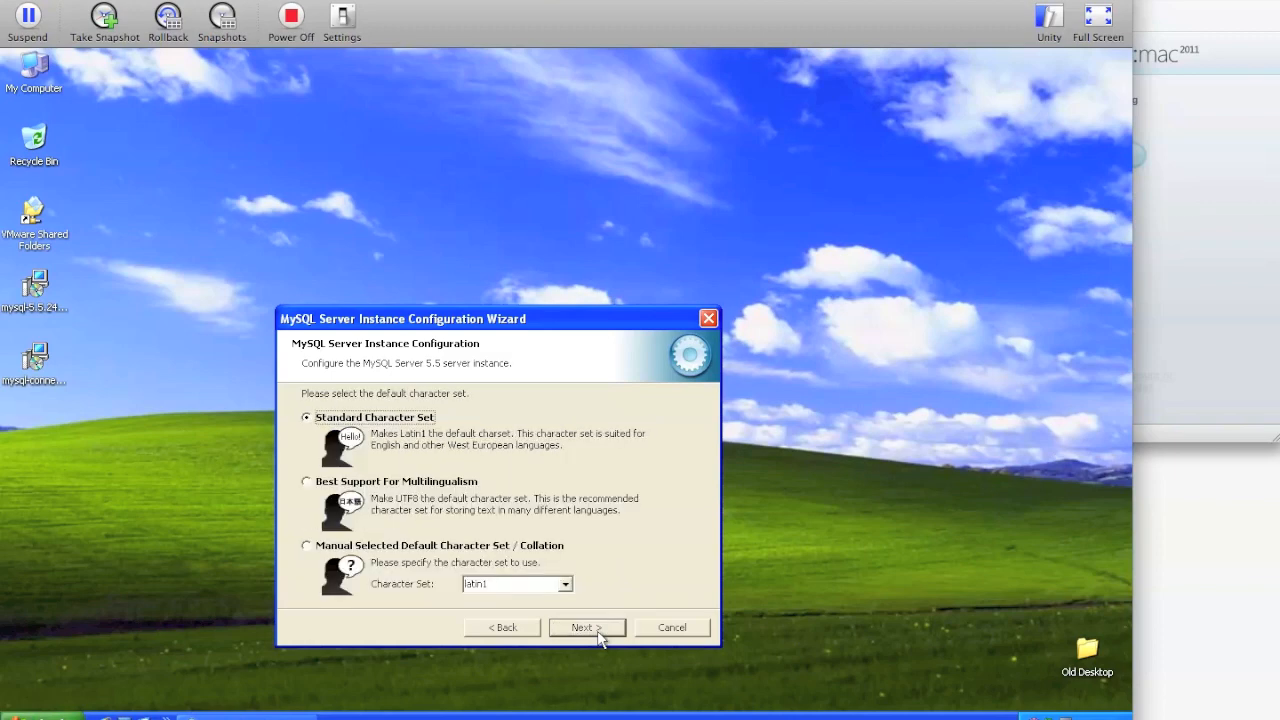
left_click(586, 628)
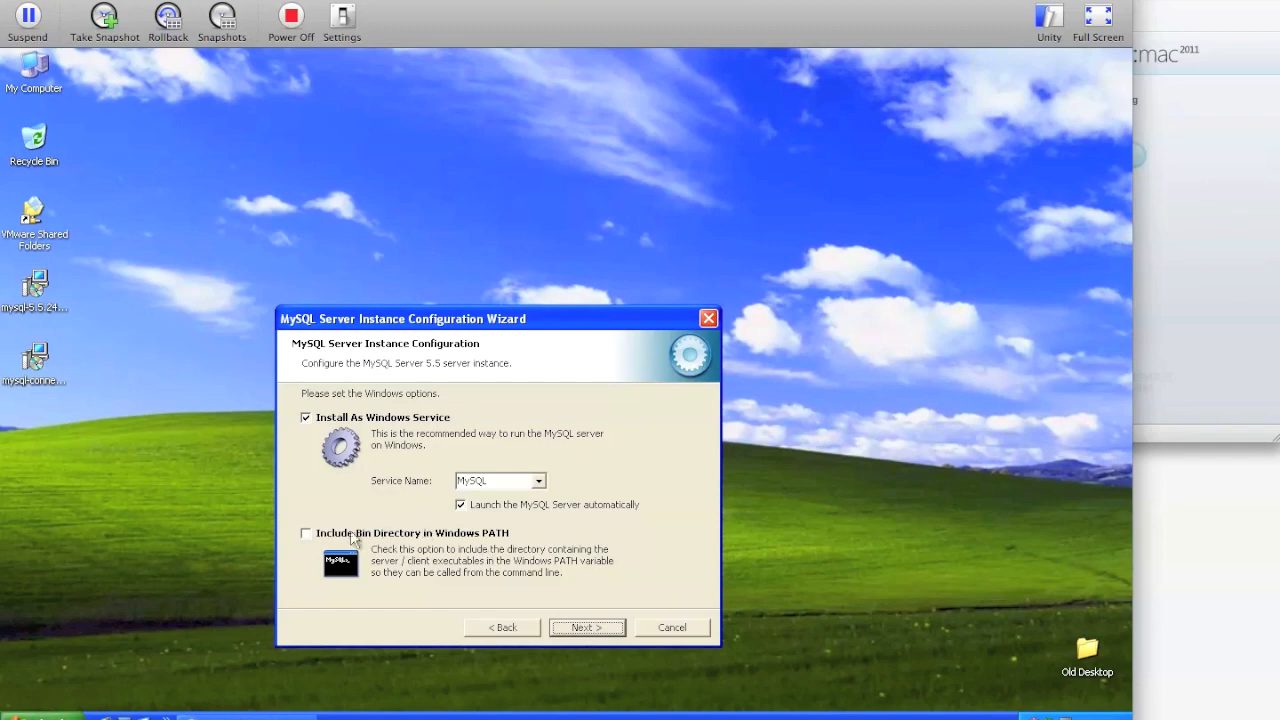
left_click(306, 532)
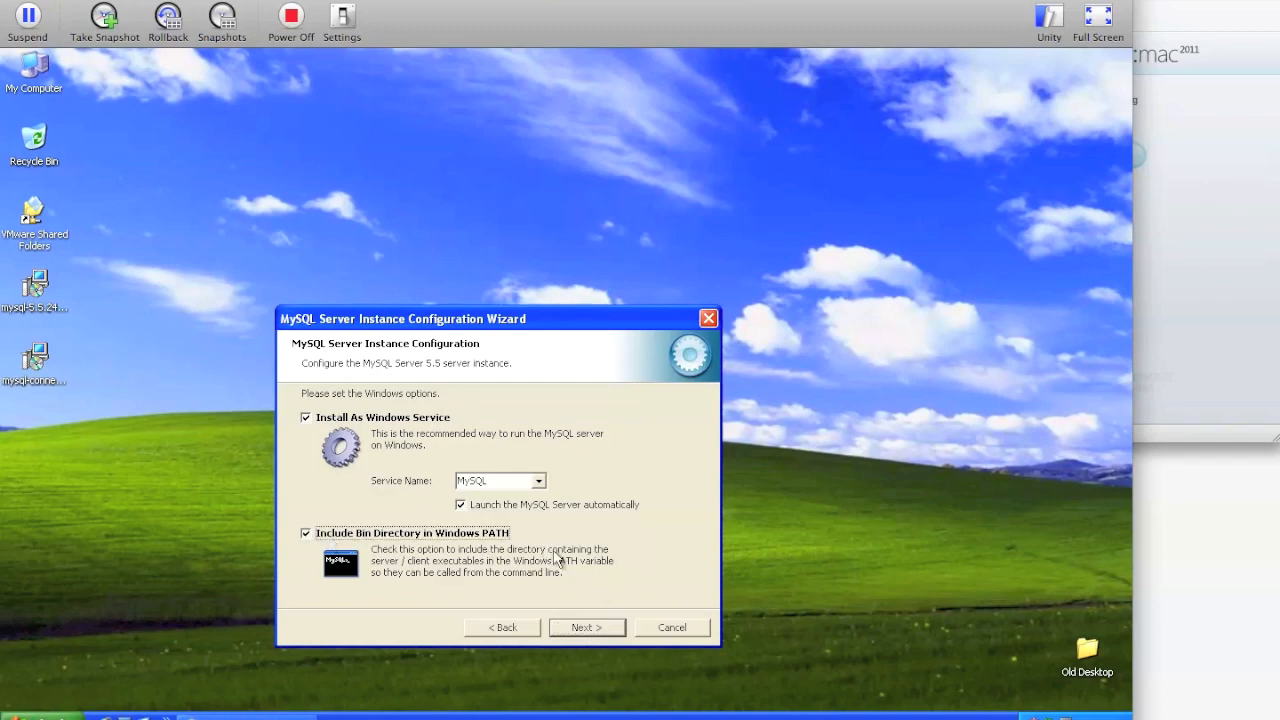
left_click(586, 628)
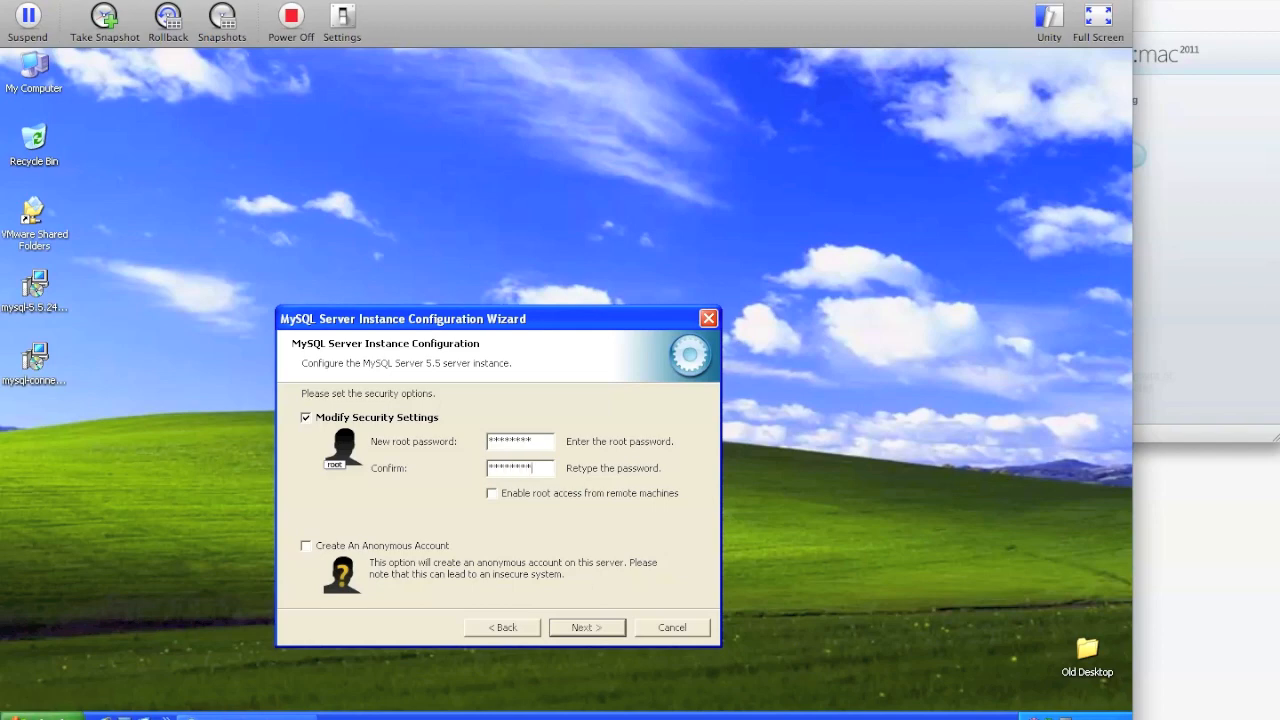
Step: Confirm the new root password and reach the ready-to-execute summary
left_click(586, 628)
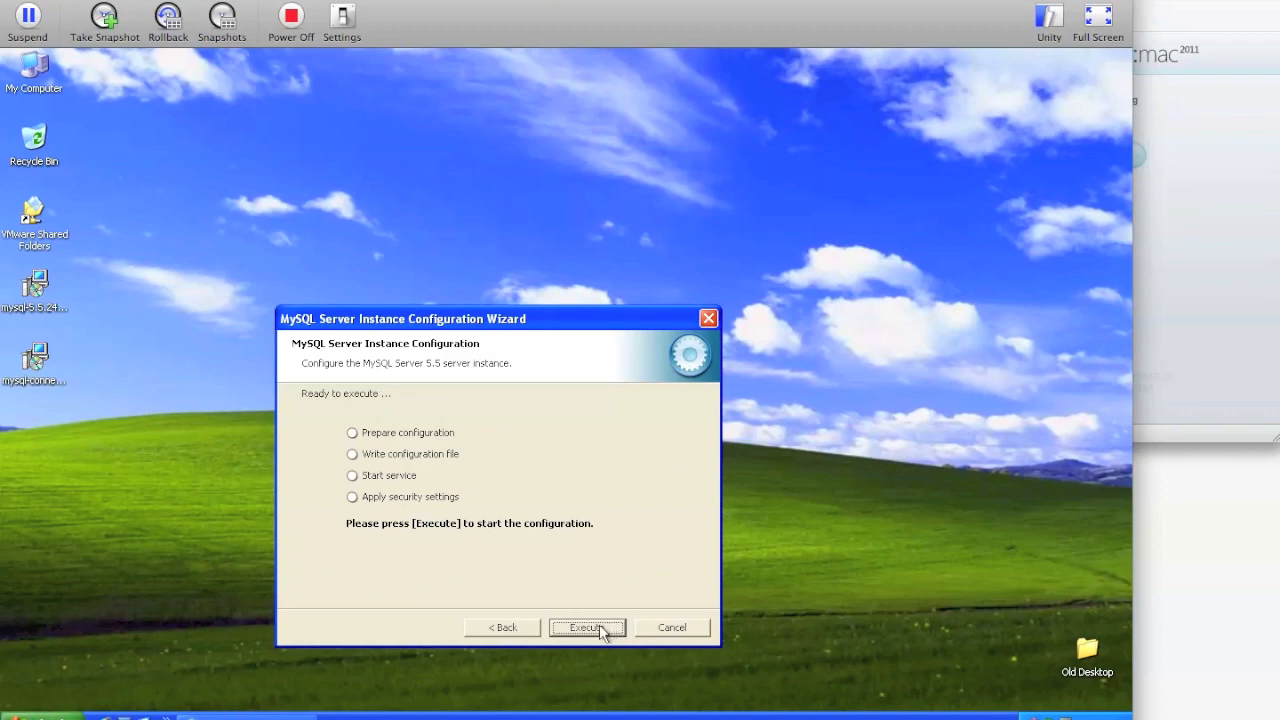
Step: Execute the configuration so the MySQL service starts, then finish the wizard
left_click(588, 628)
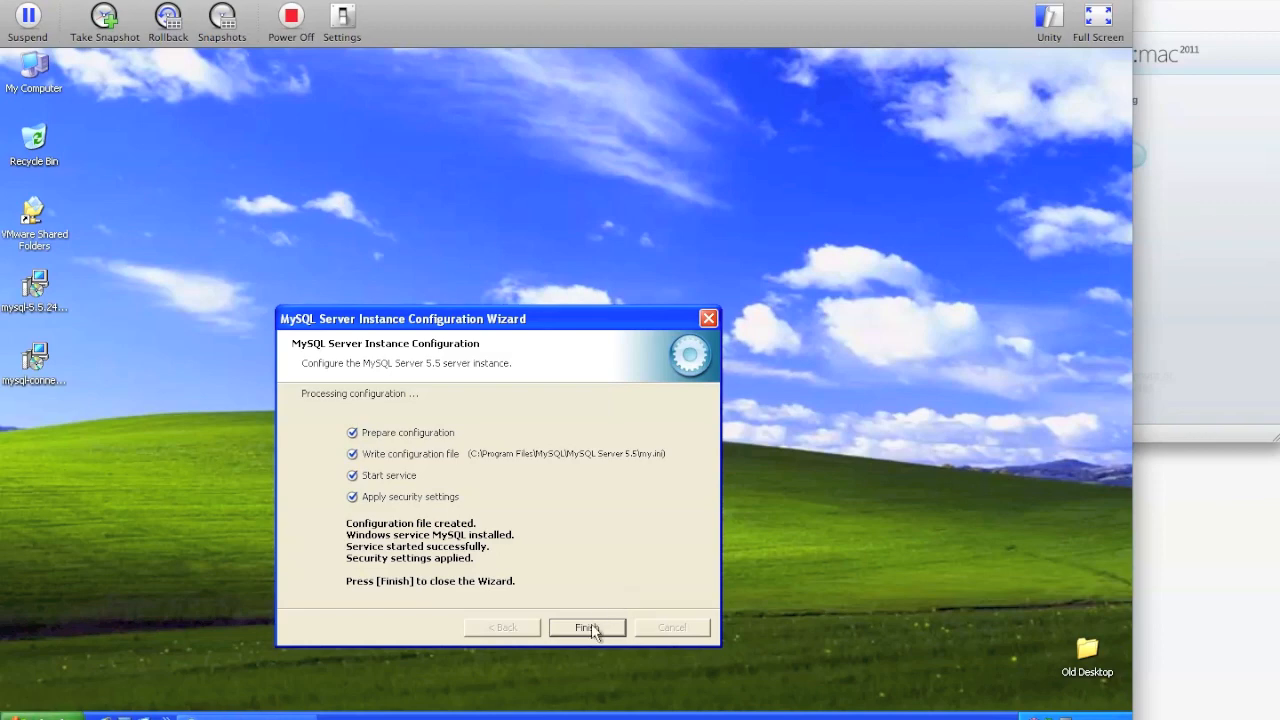
left_click(588, 628)
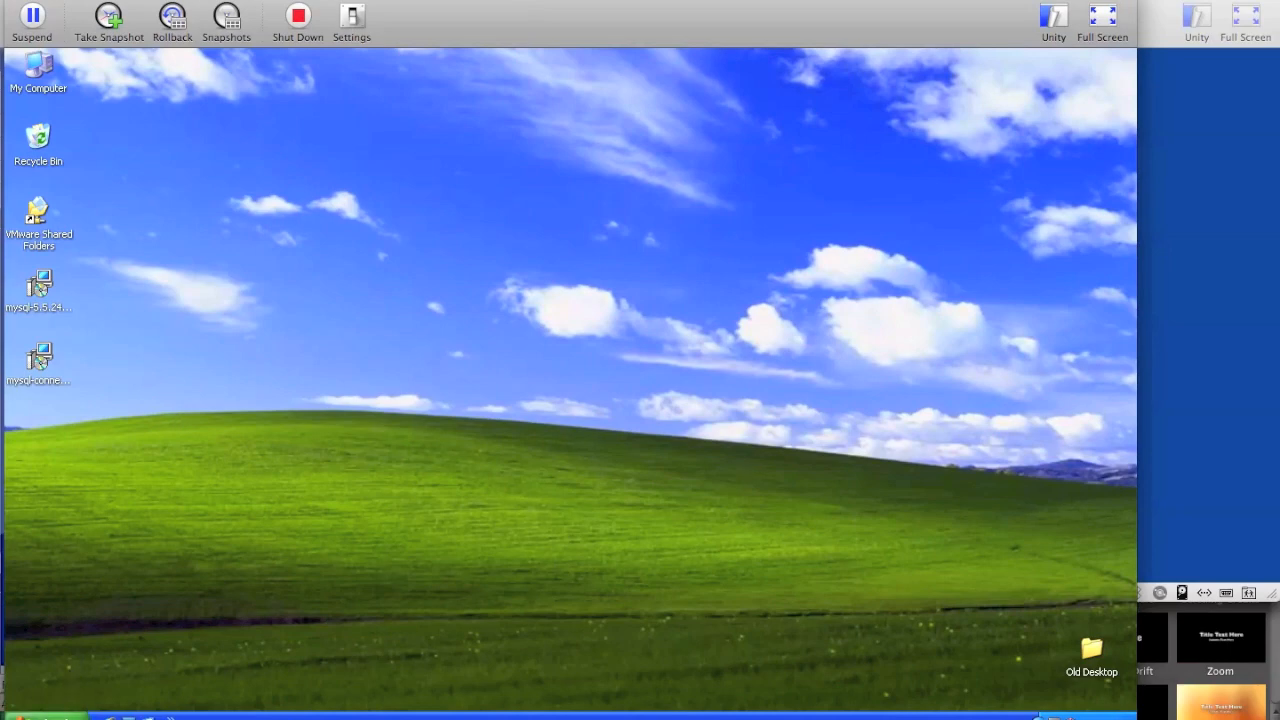
Step: Launch a command prompt via Start > Run with 'cmd'
left_click(40, 716)
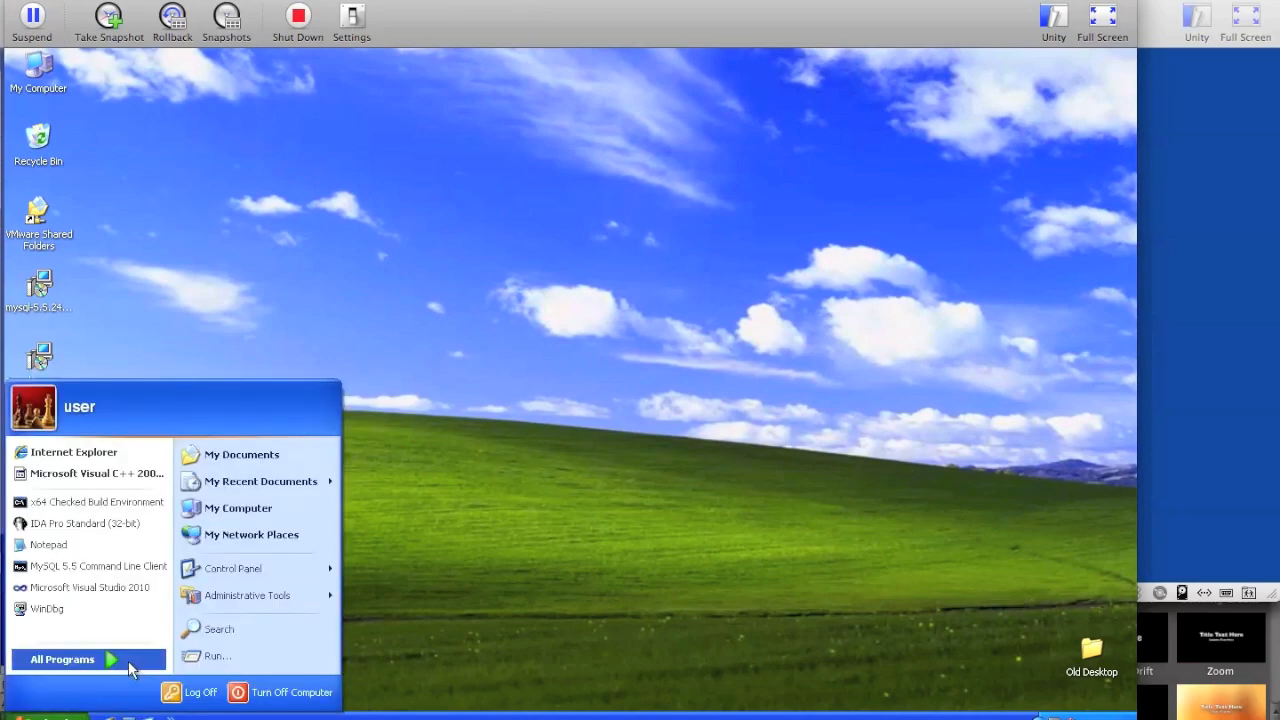
mouse_move(230, 656)
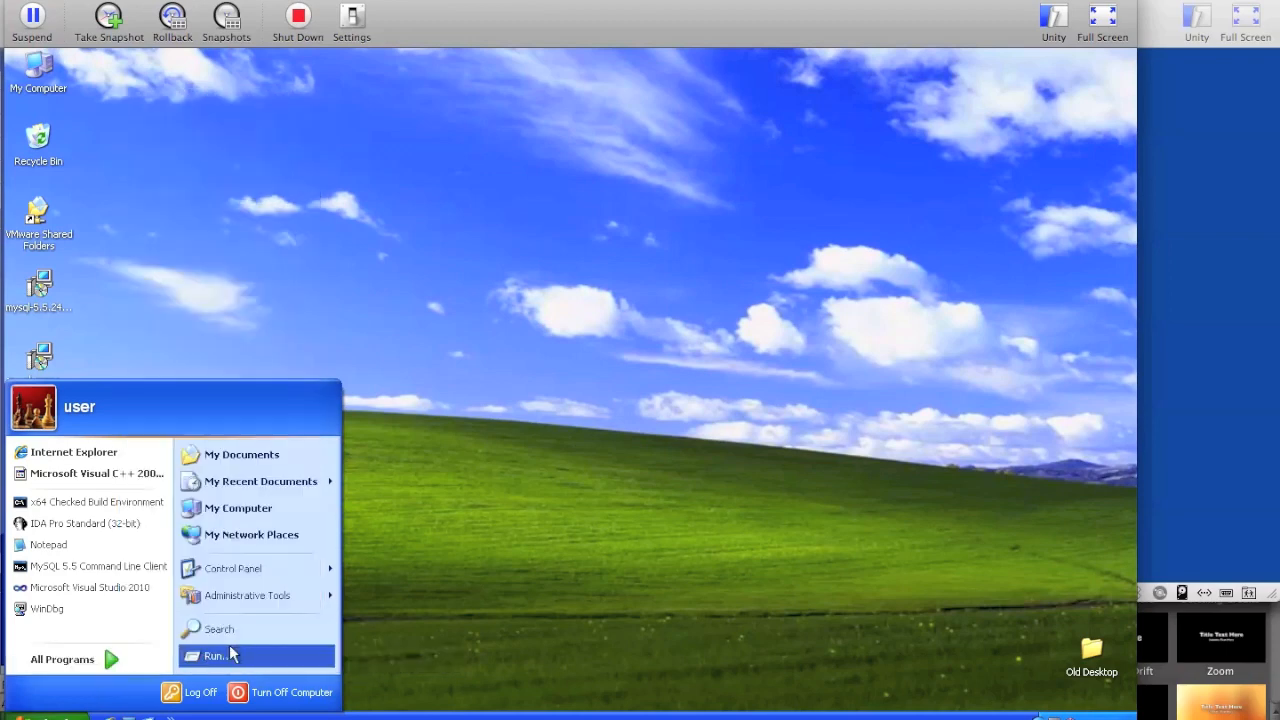
left_click(216, 656)
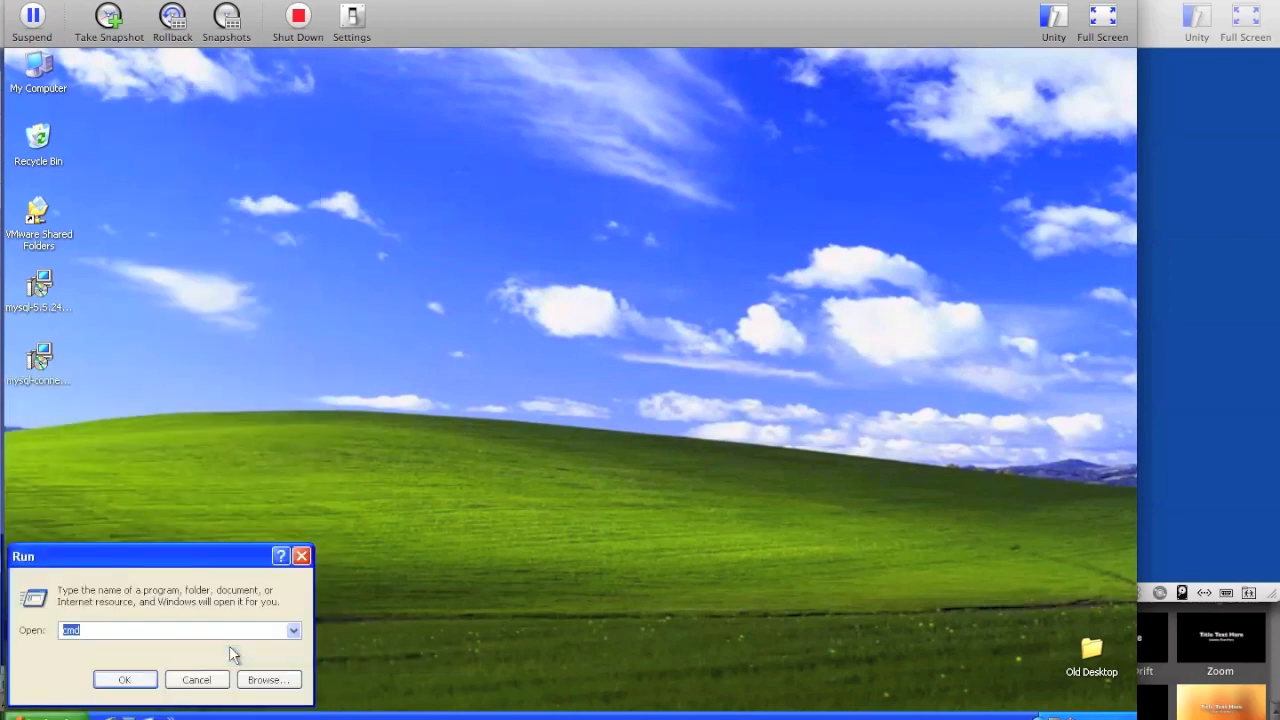
type("cmd")
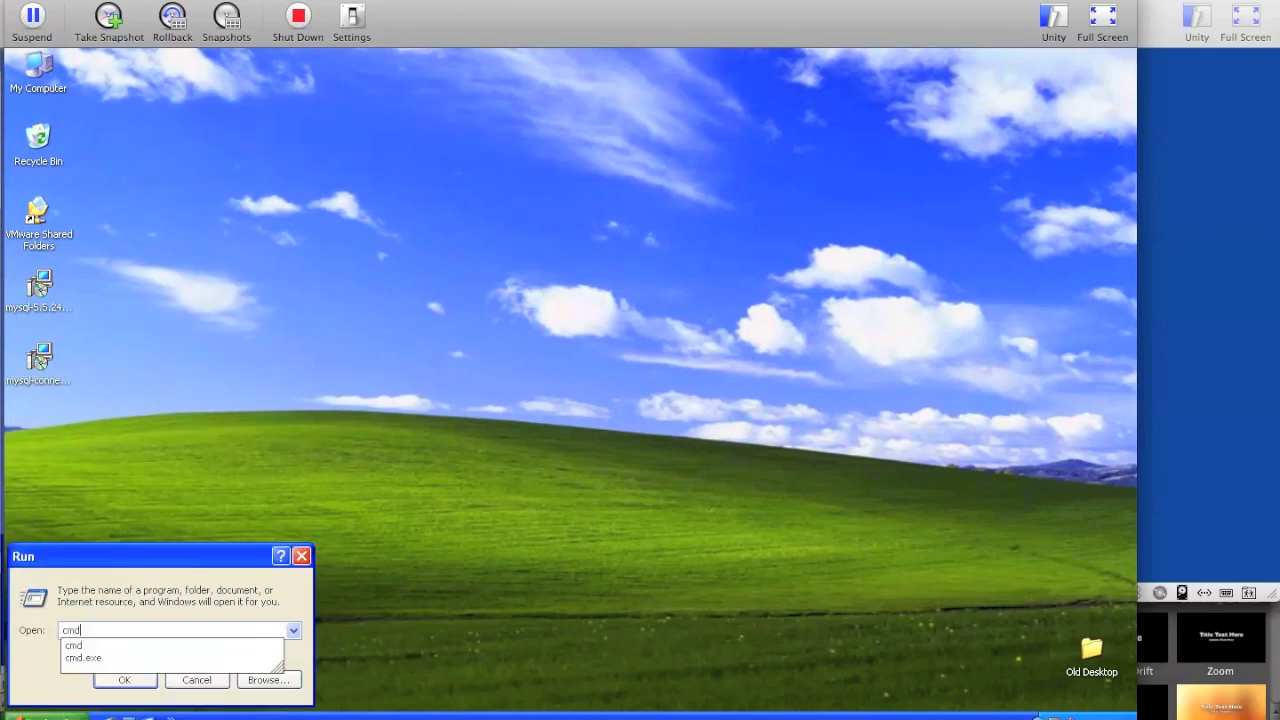
left_click(124, 680)
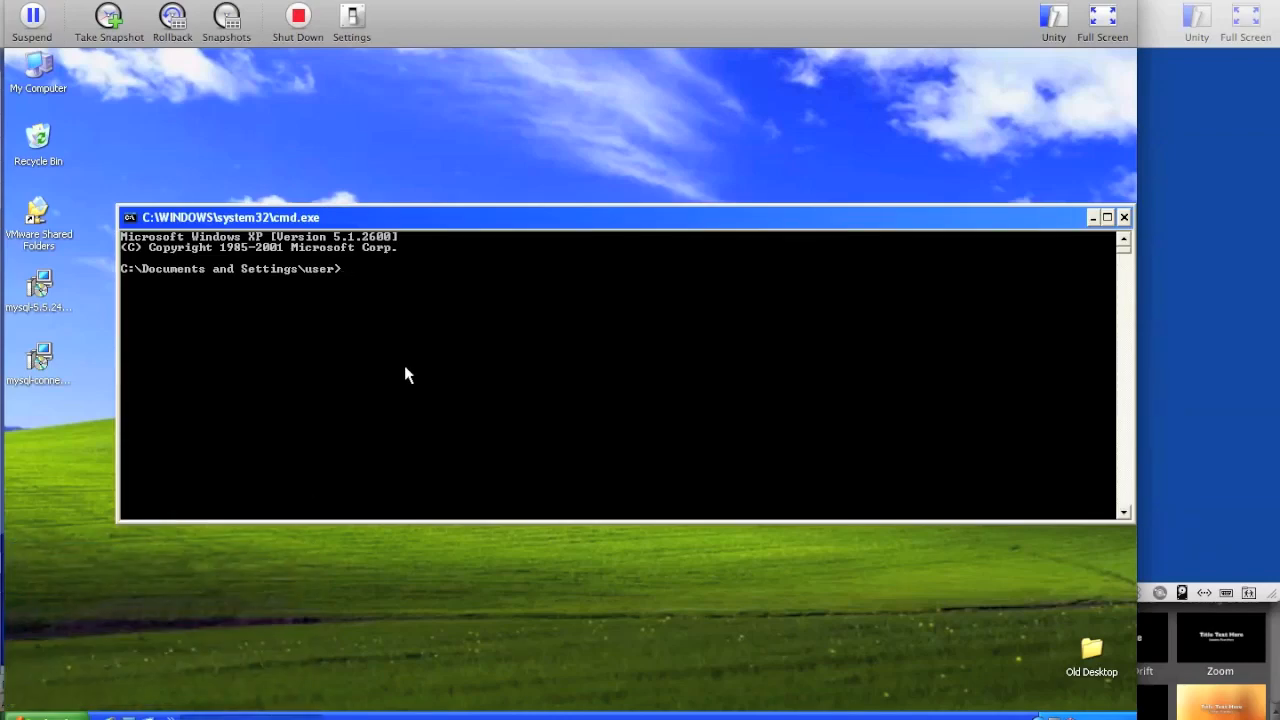
Step: Log in to the MySQL monitor with 'mysql -u root -p' and the root password
type("my")
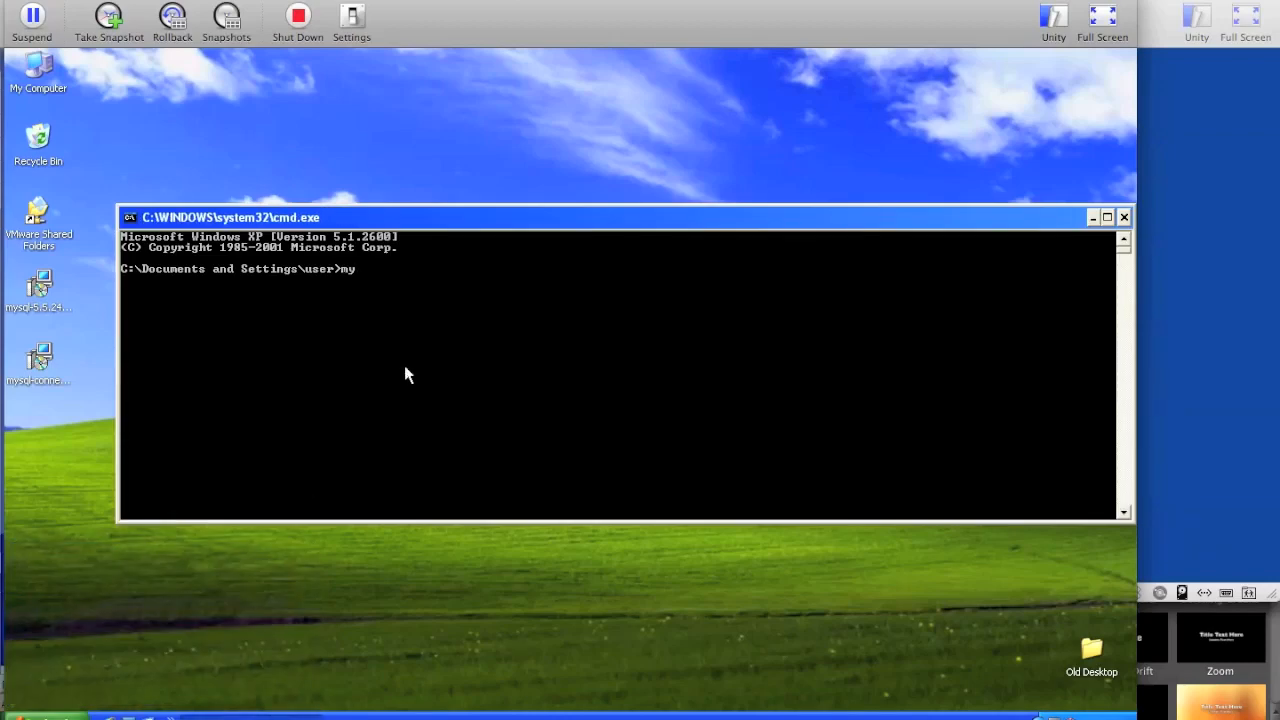
type("sql -u")
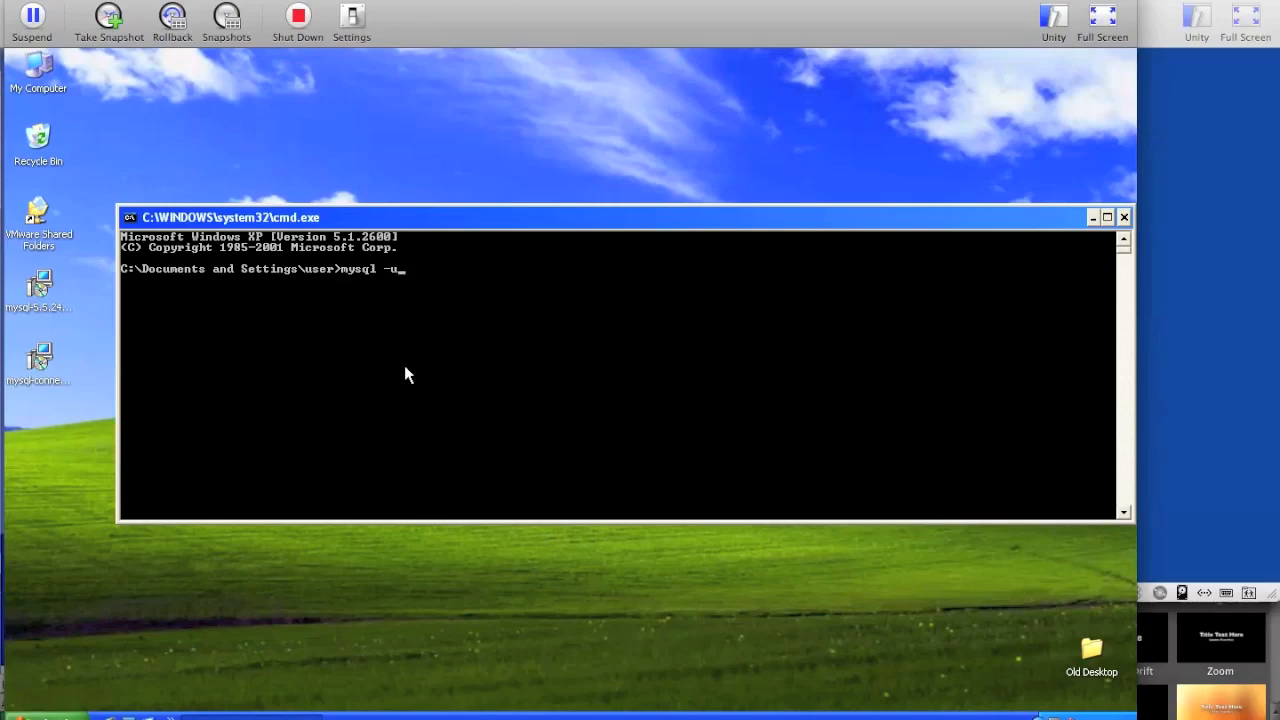
type("root")
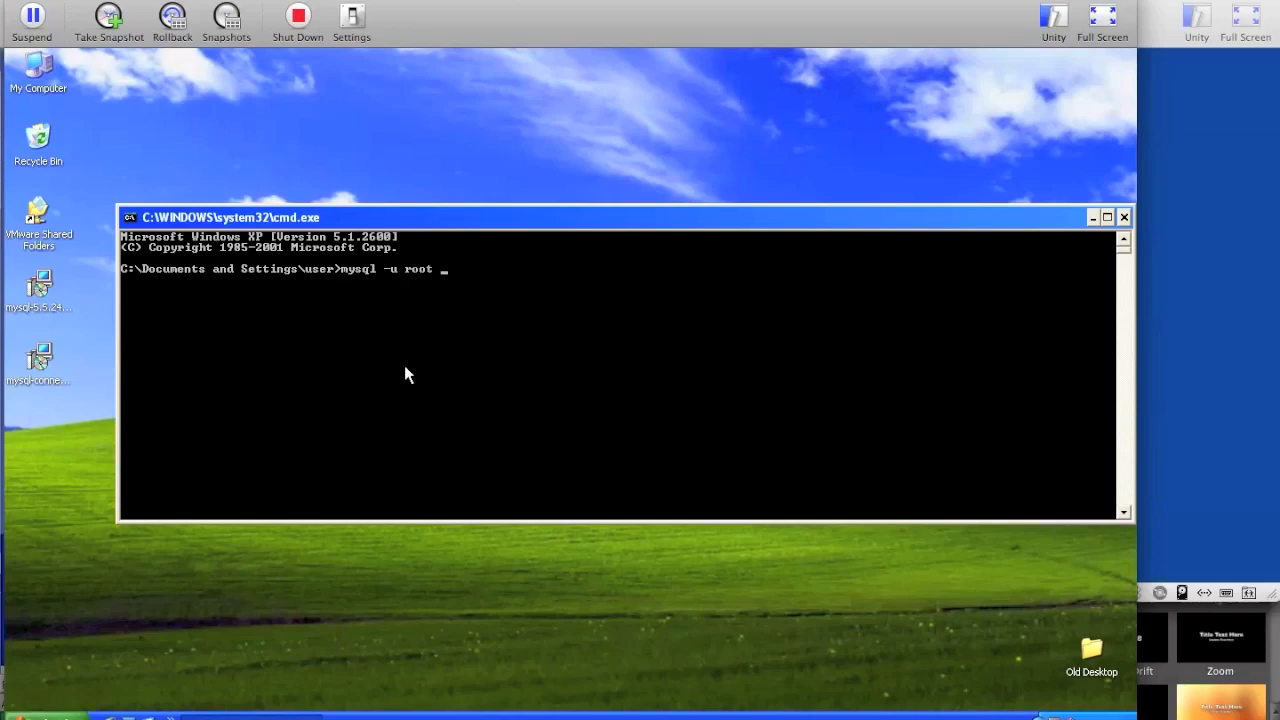
type("-p")
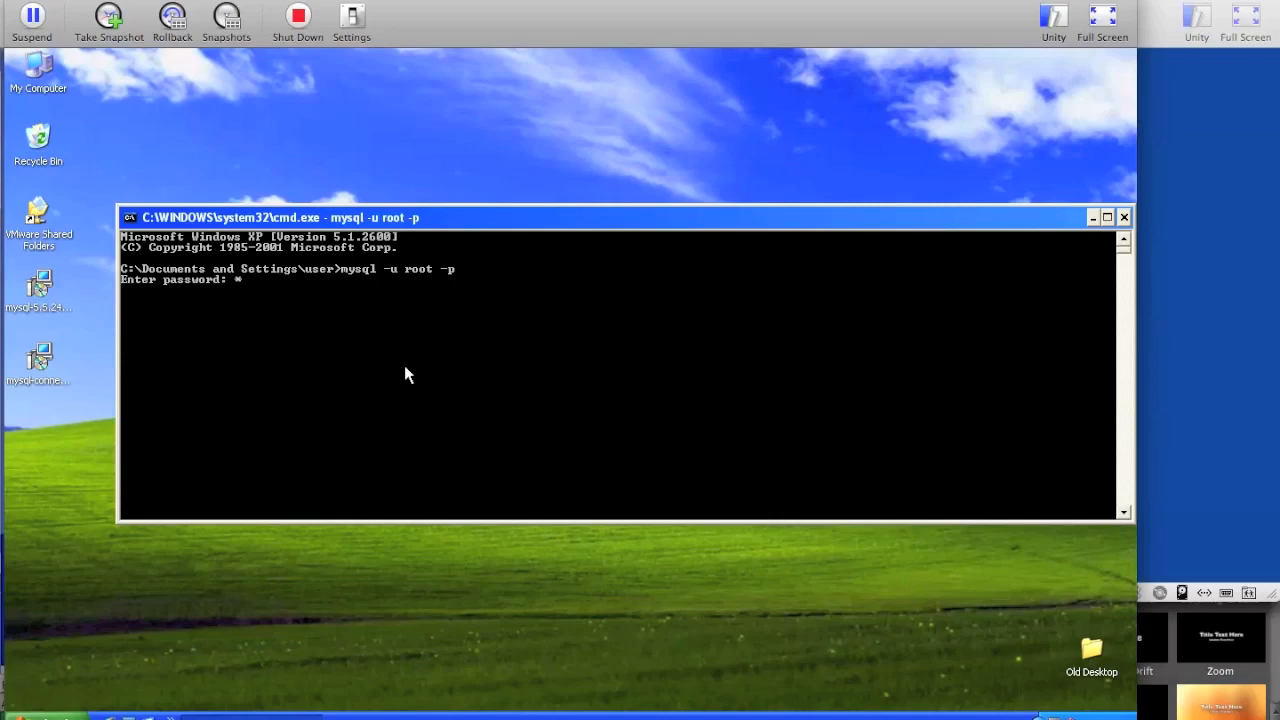
type("password")
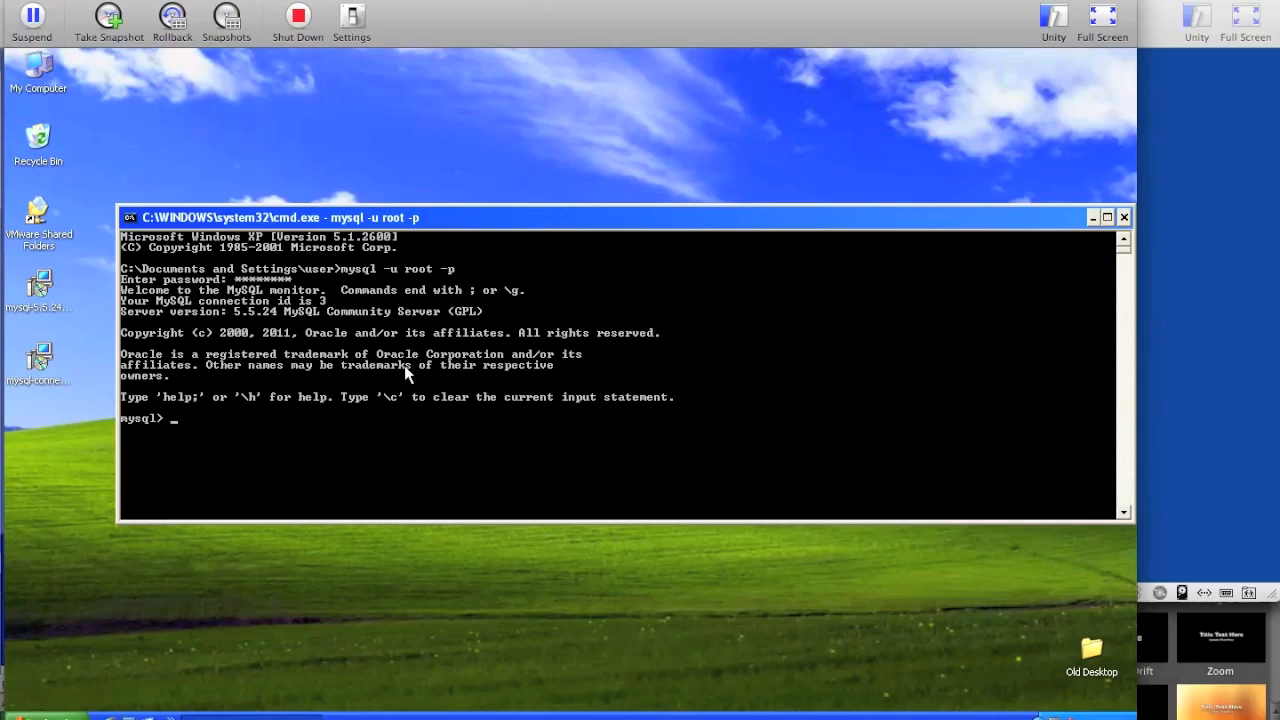
Step: Run 'create database' for server, tiresias and shared, each returning Query OK
type("create databas")
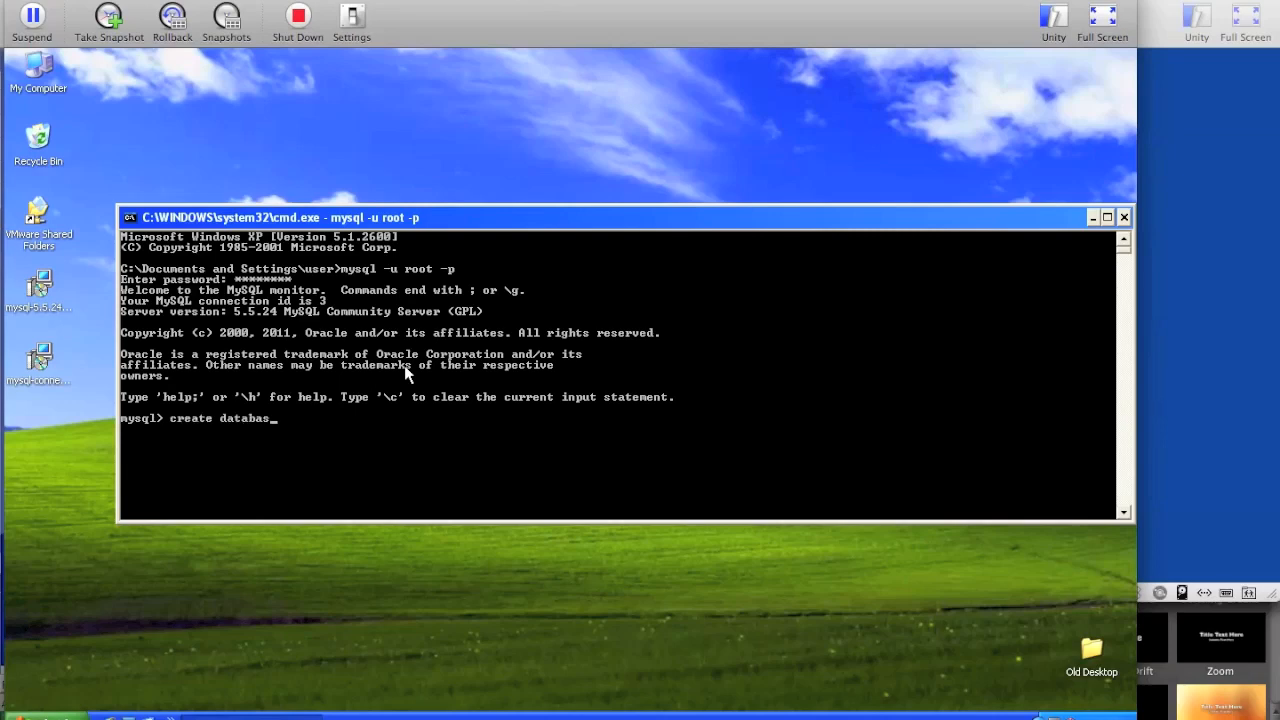
type("e server")
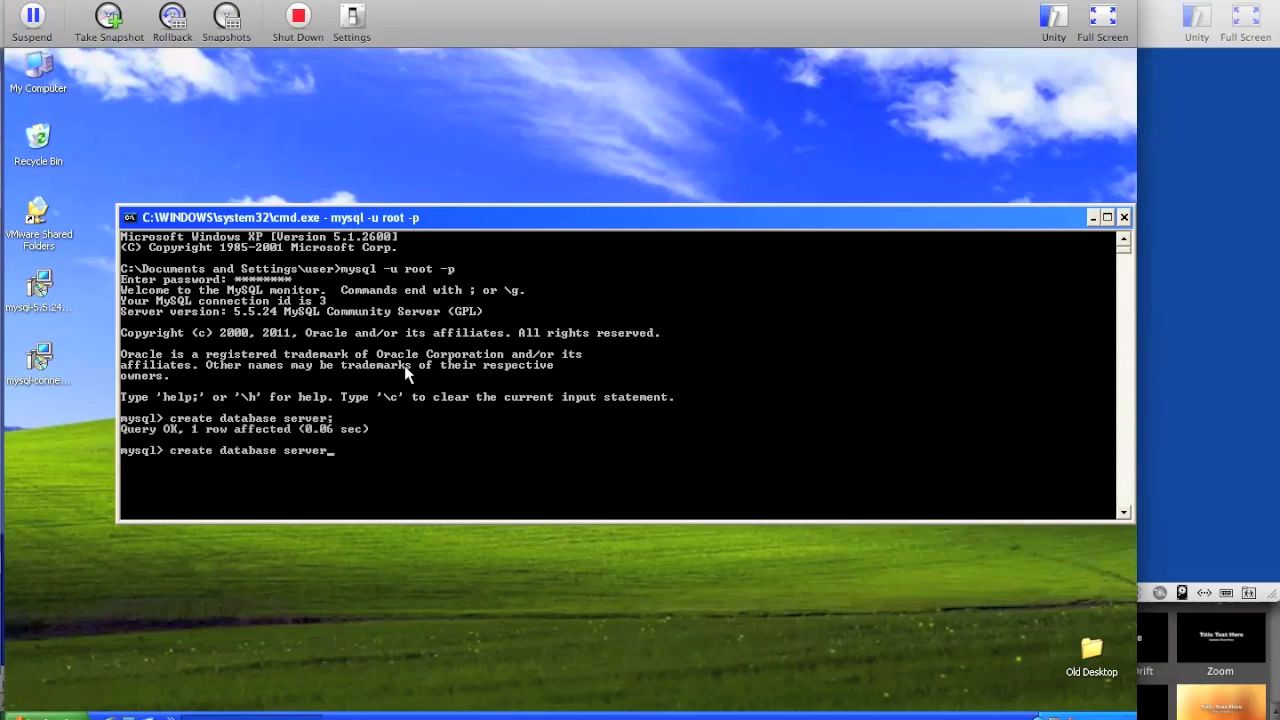
type("tiresias")
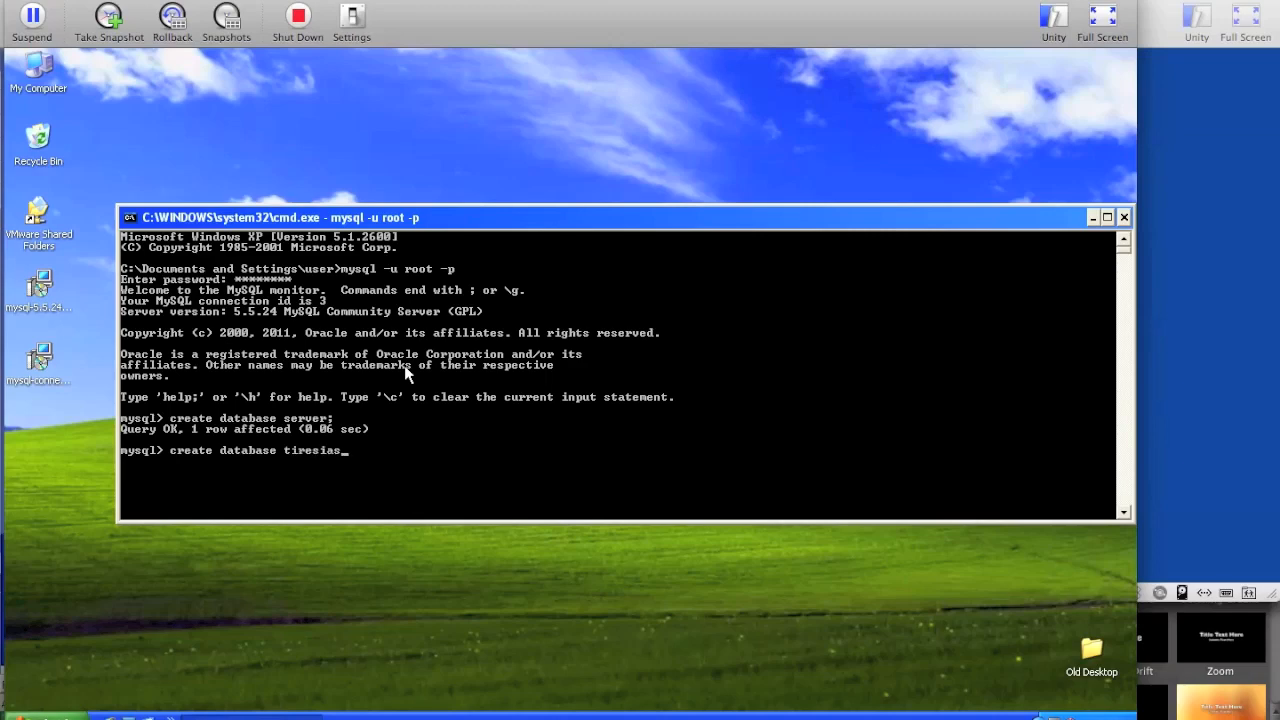
type(";")
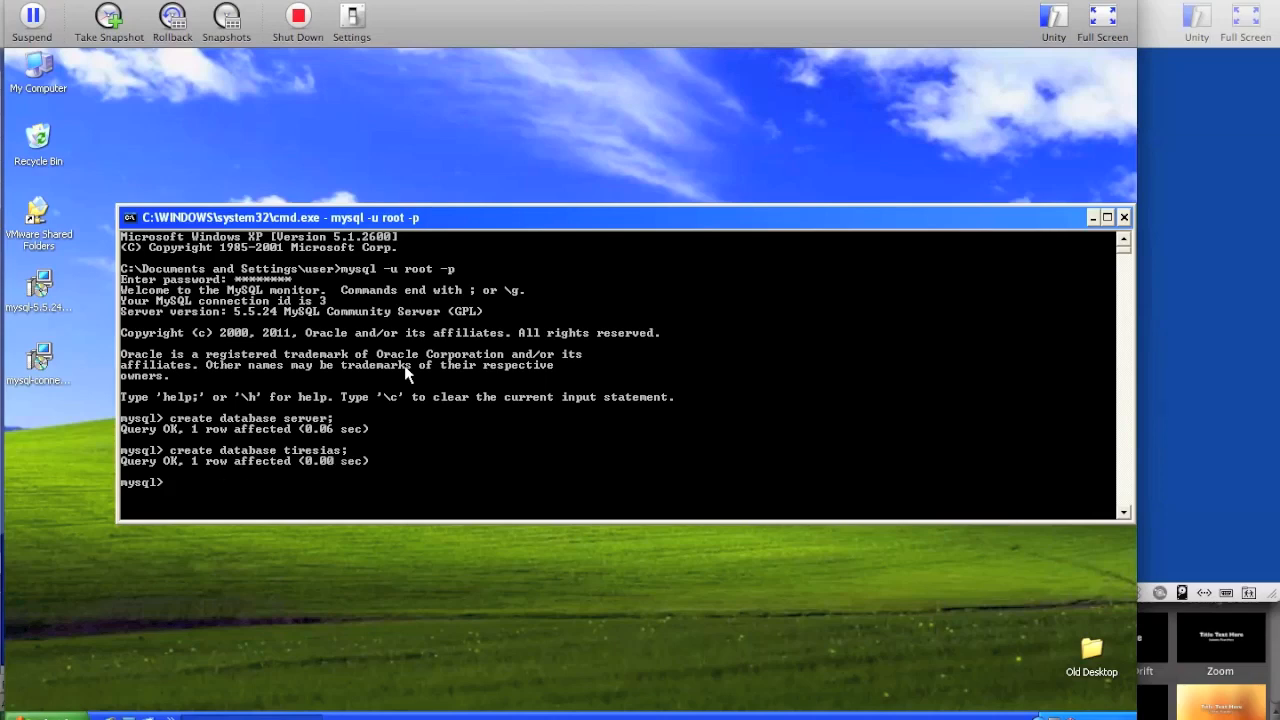
type("create database t")
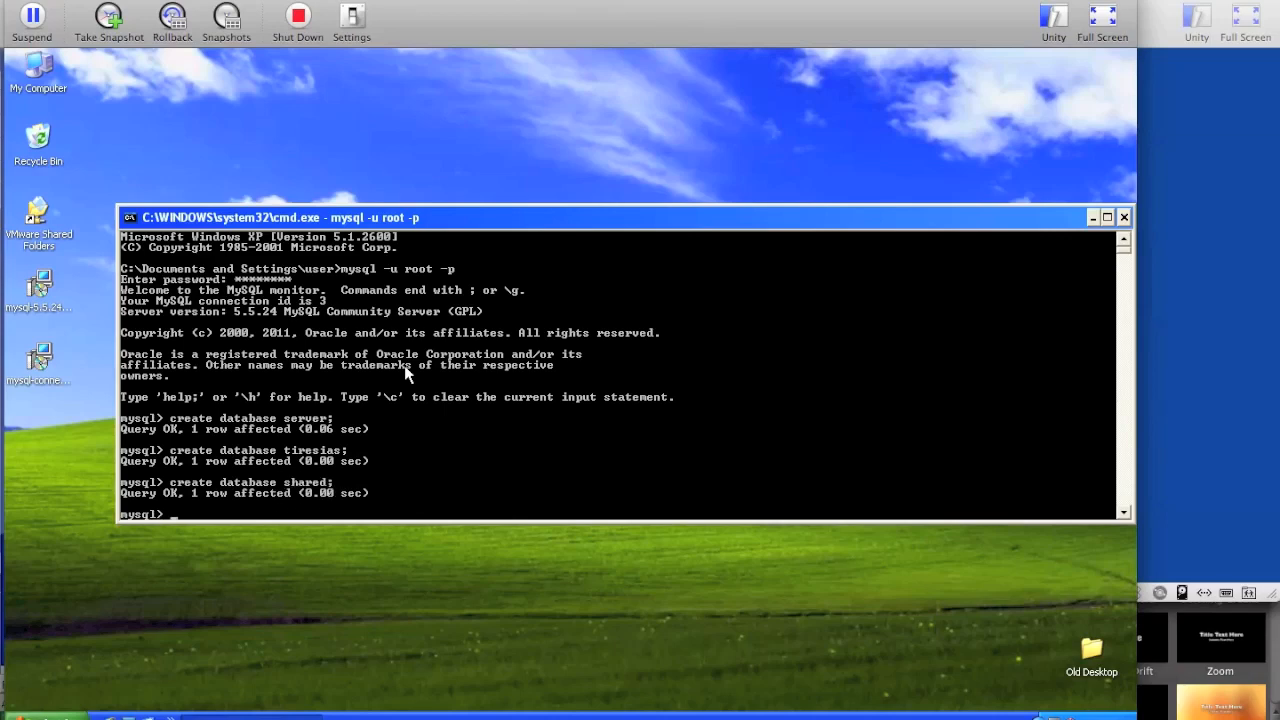
mouse_move(1040, 256)
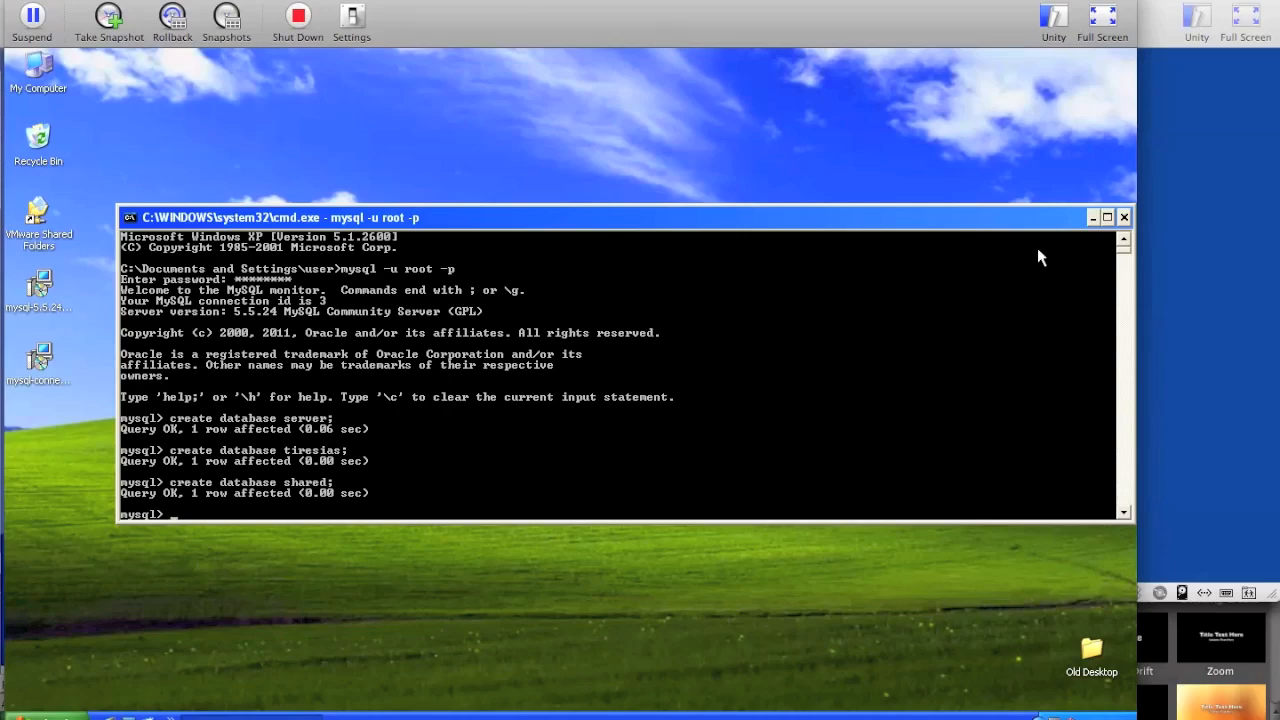